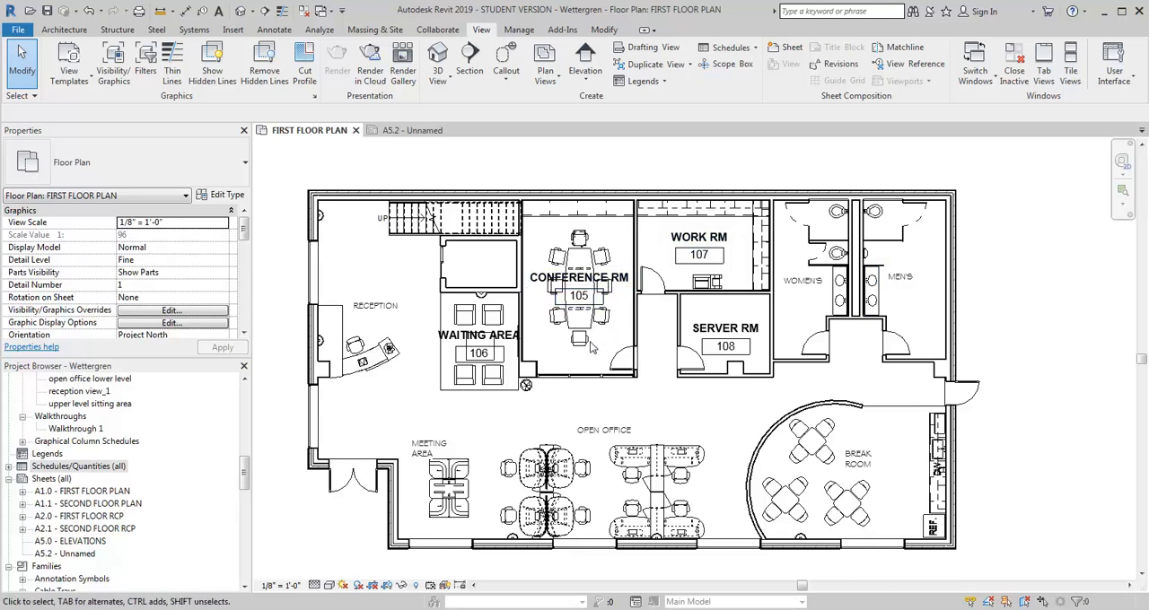
mouse_move(621, 280)
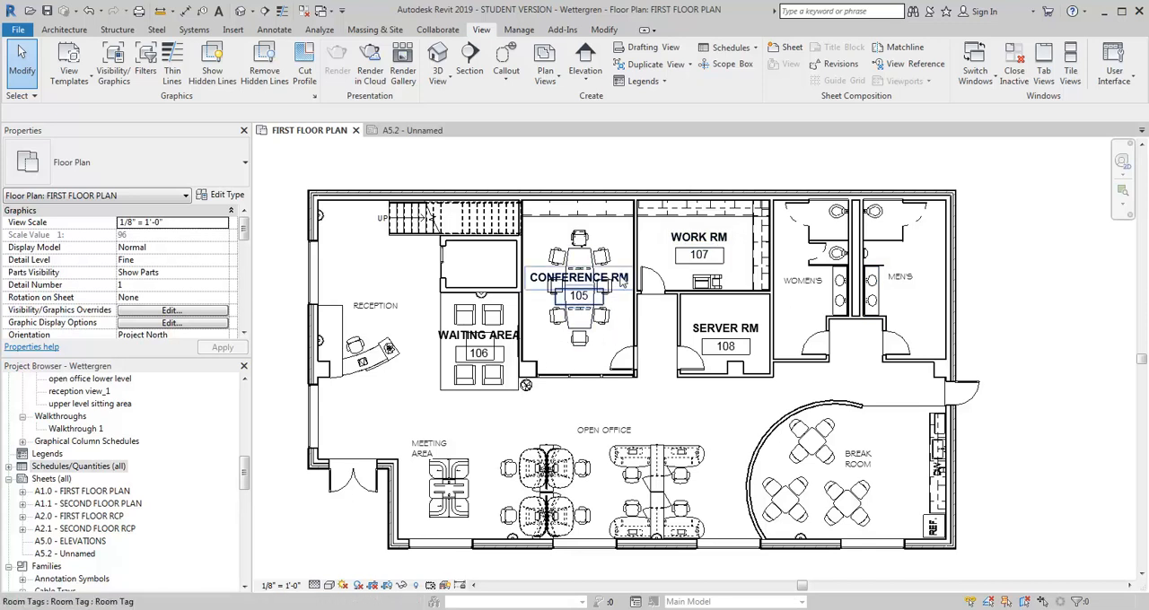
Inspect the Conference Rm's properties, then start a new Schedule/Quantities schedule
left_click(578, 296)
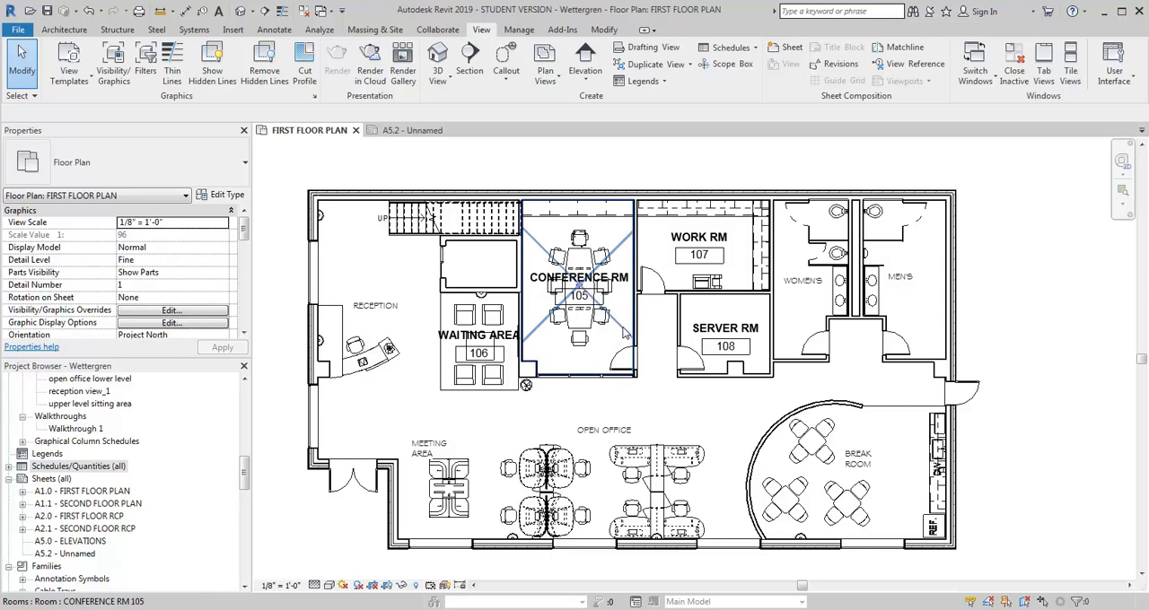
left_click(578, 278)
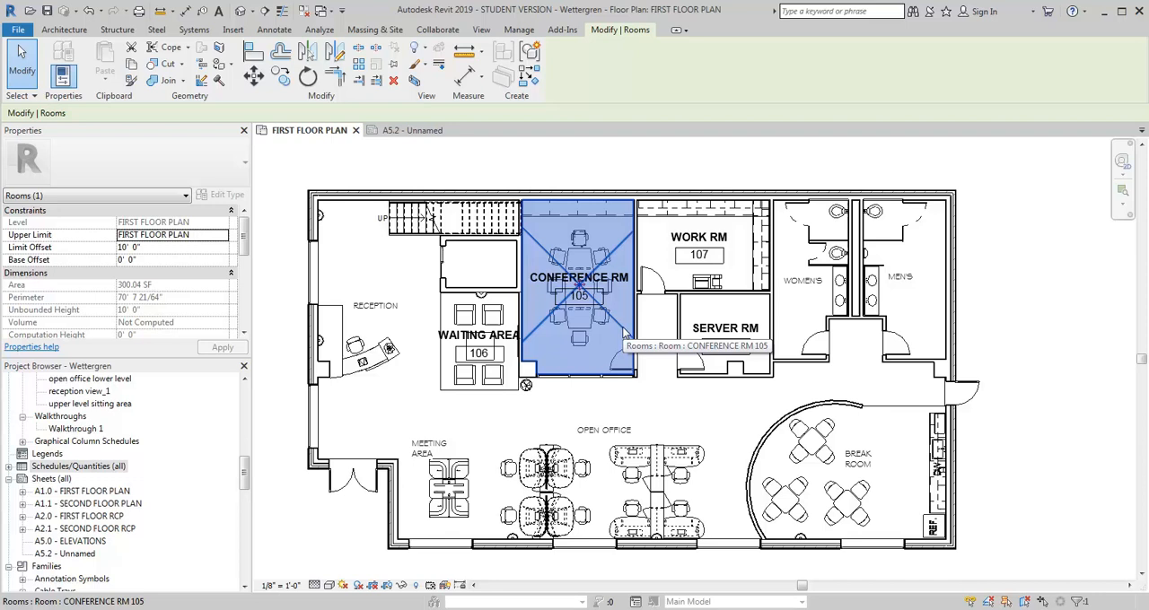
mouse_move(624, 327)
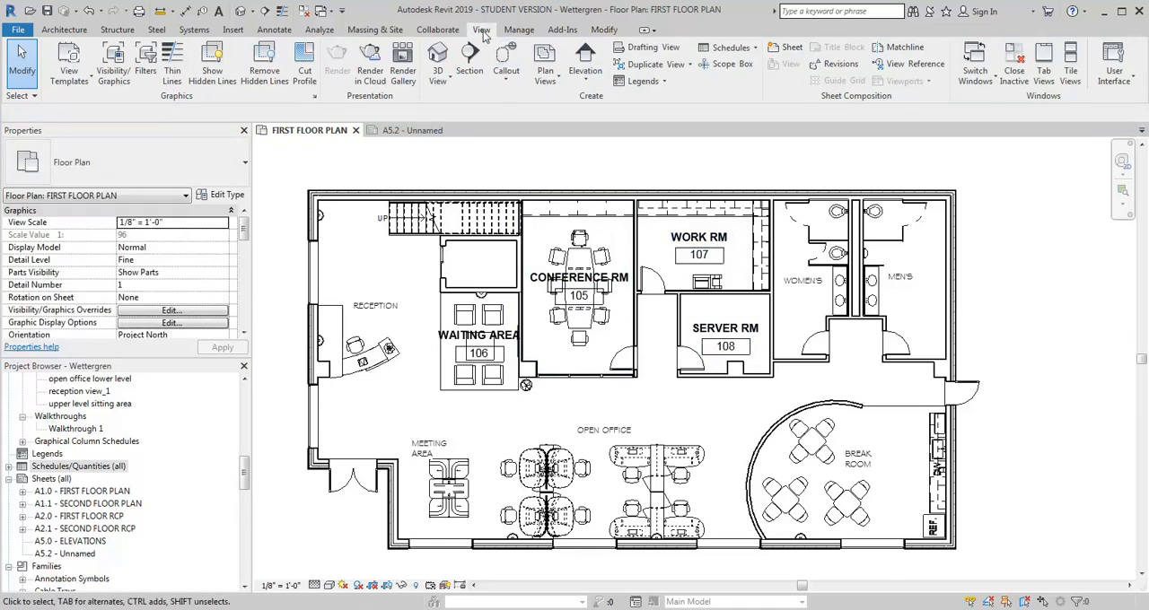
mouse_move(731, 46)
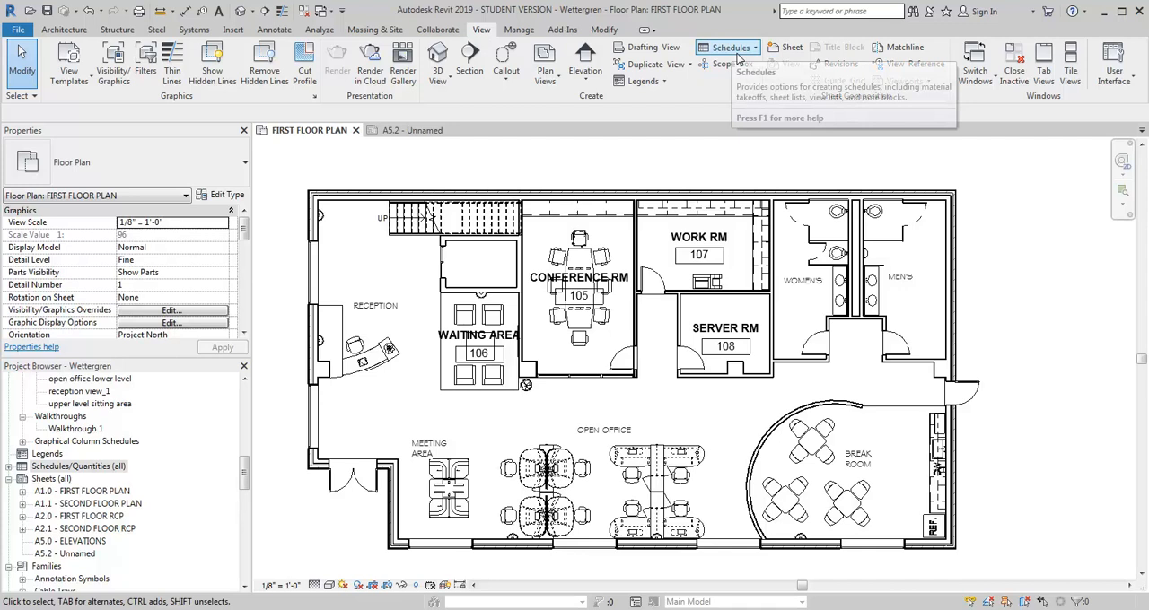
left_click(728, 46)
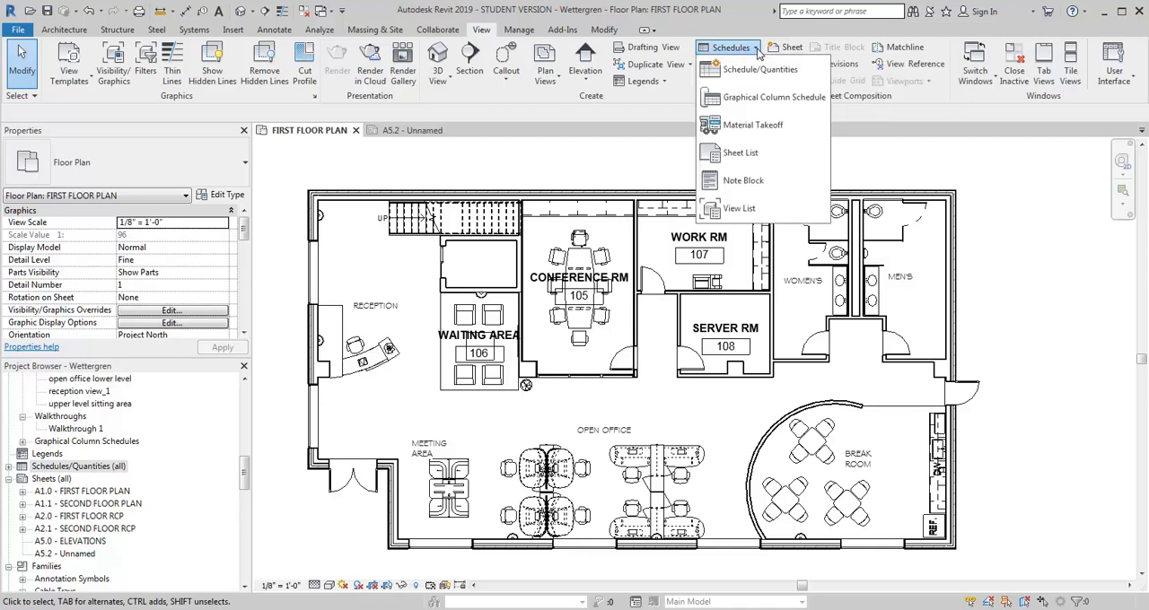
mouse_move(761, 69)
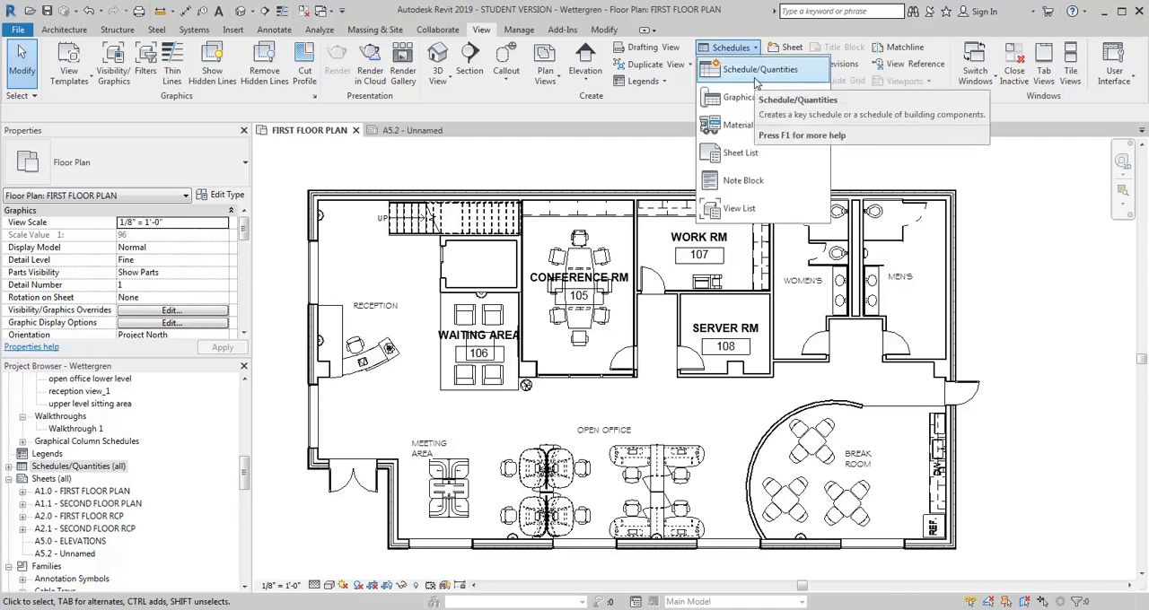
left_click(759, 68)
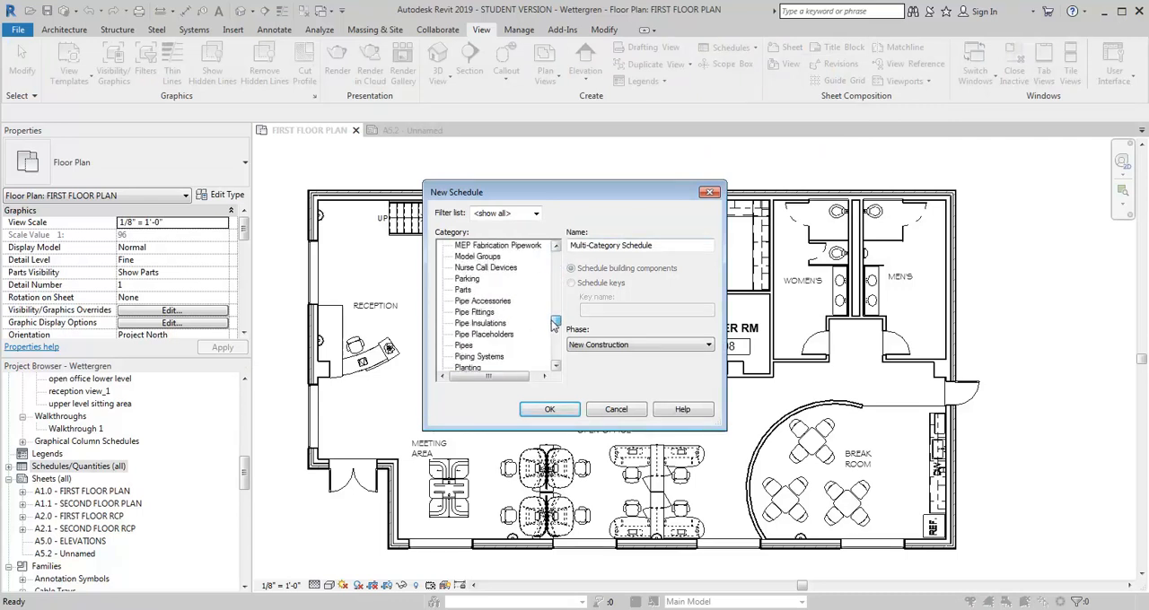
Create a Rooms schedule named Finish Schedule and confirm it
left_click(466, 313)
type("Finish")
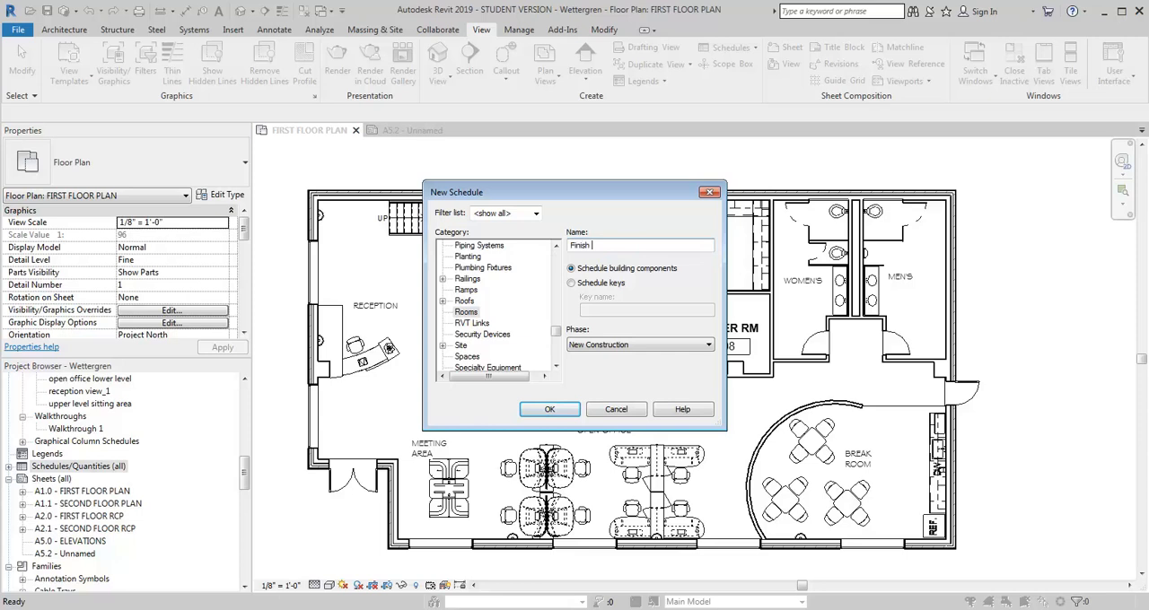
type("Schedule")
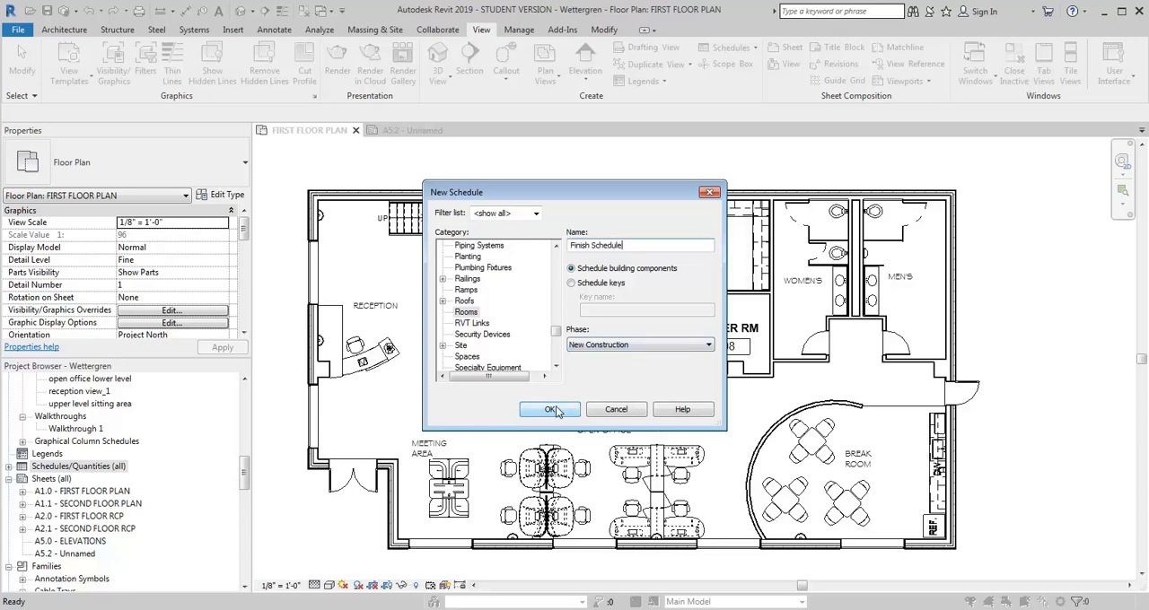
left_click(549, 410)
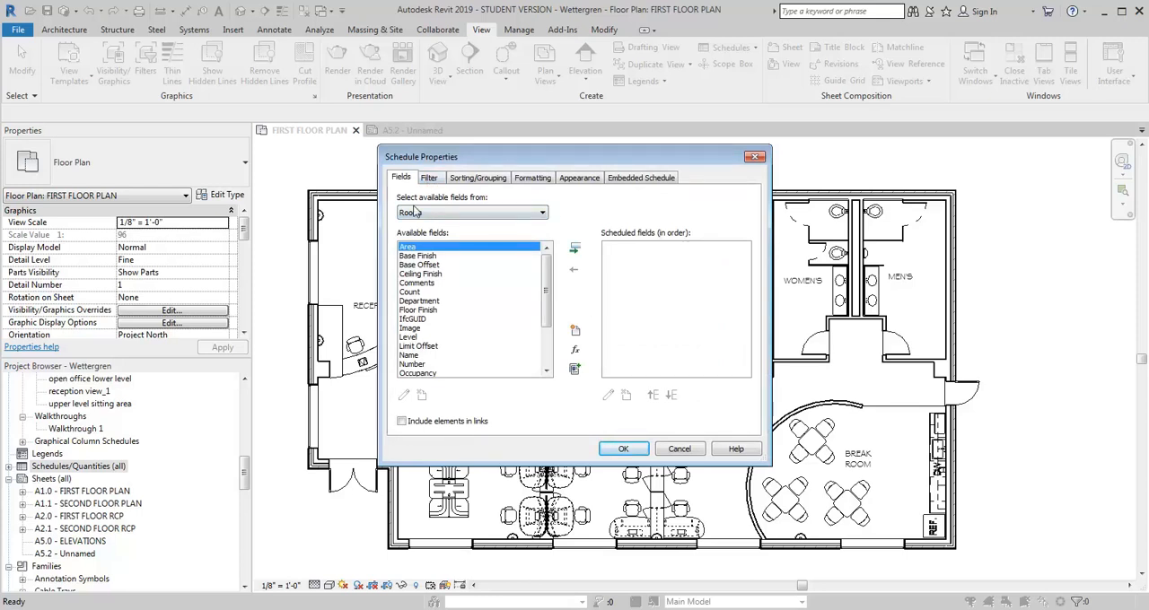
Add Number, Name, Floor Finish and Base Finish as the schedule's fields
left_click(471, 212)
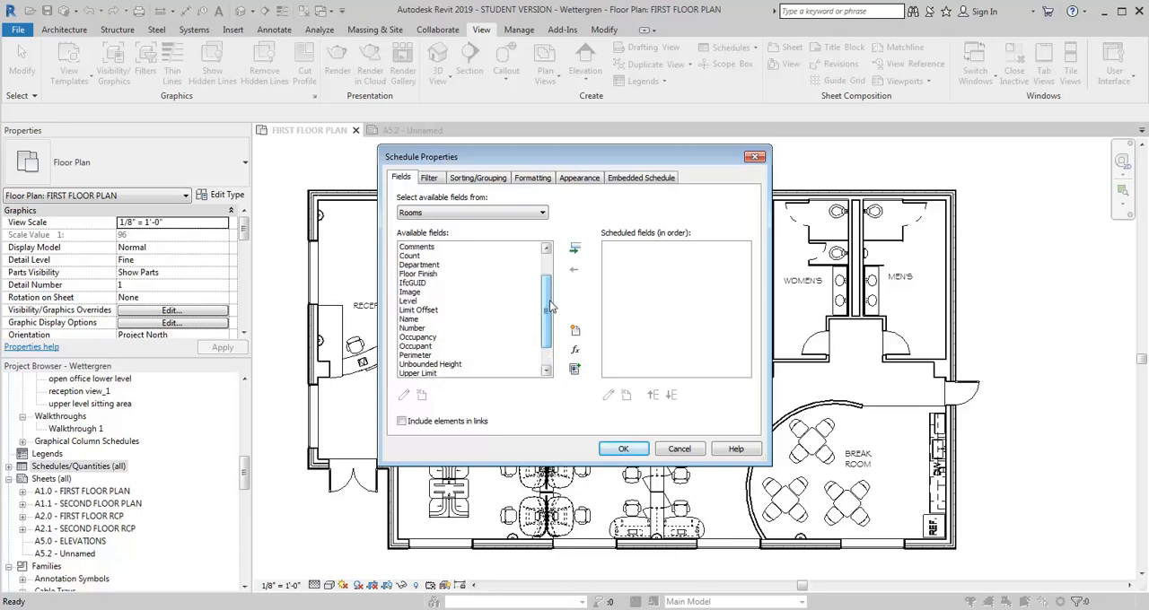
left_click(574, 247)
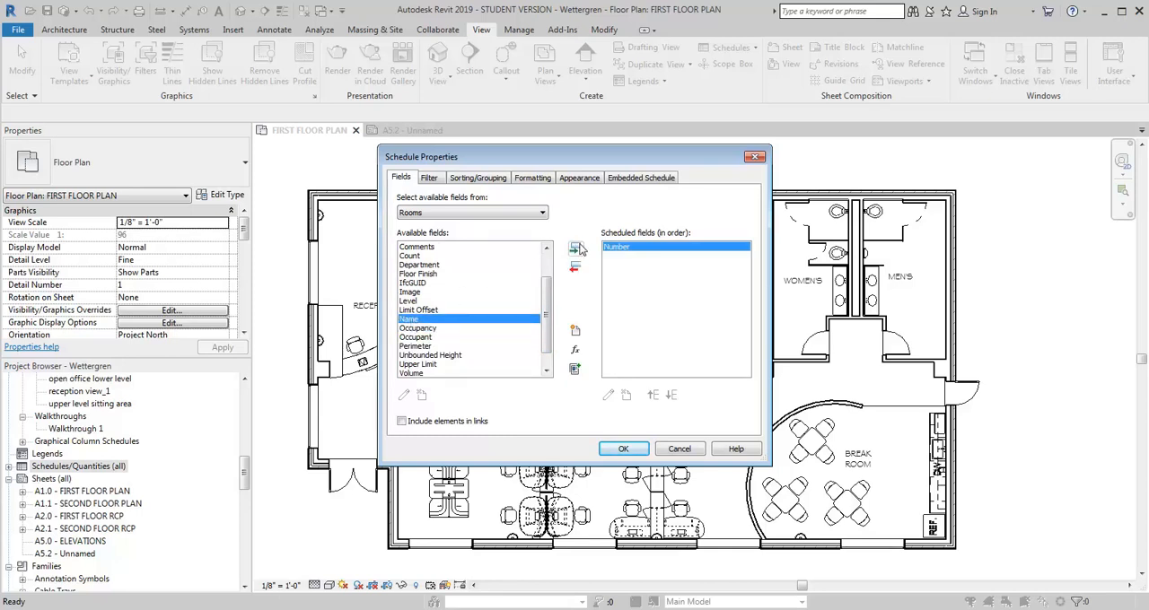
left_click(574, 248)
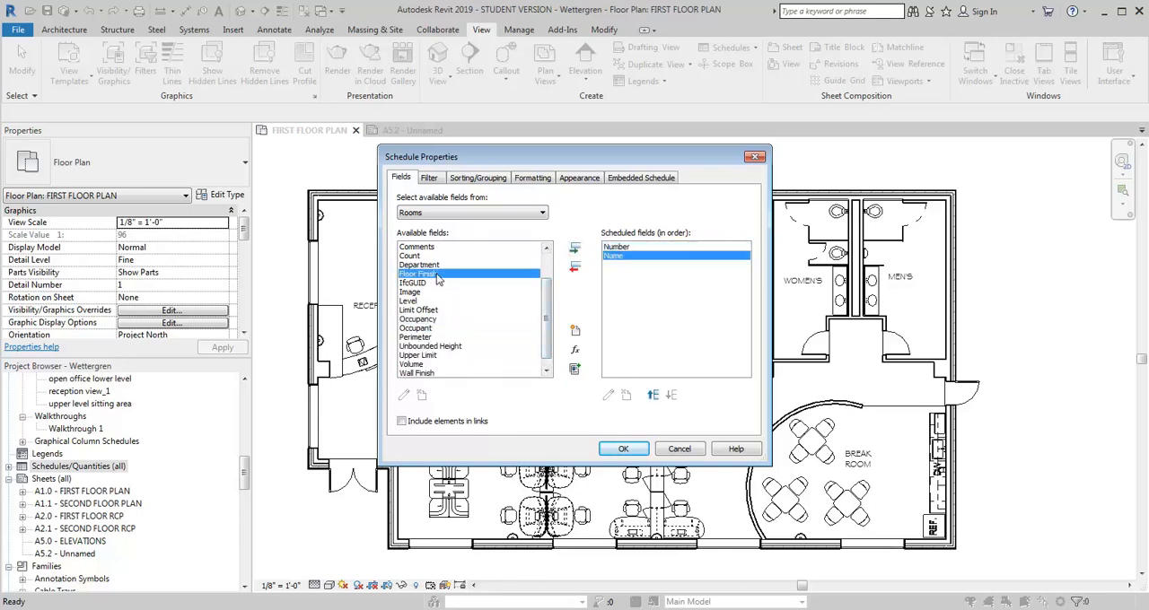
left_click(574, 247)
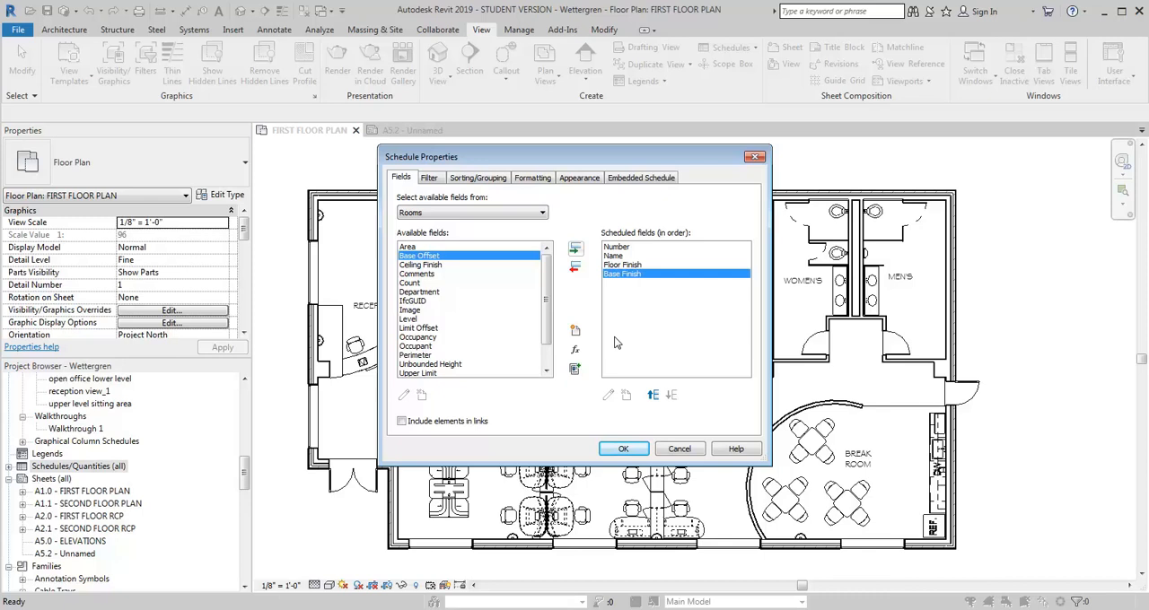
scroll("down", 3)
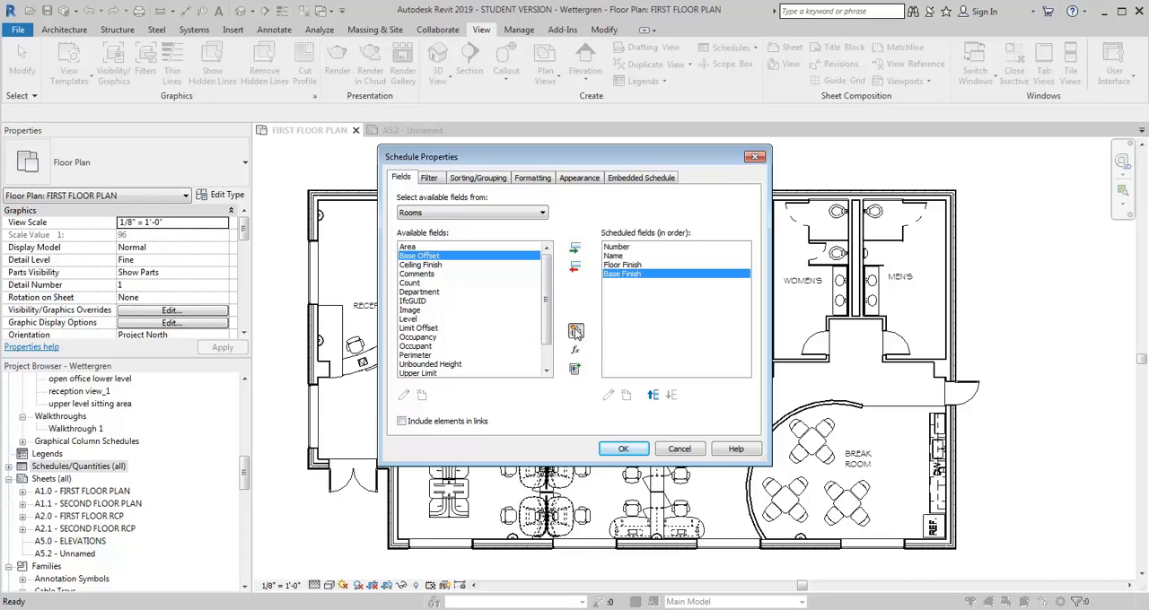
Create new Text project parameters North and South for the schedule
left_click(402, 395)
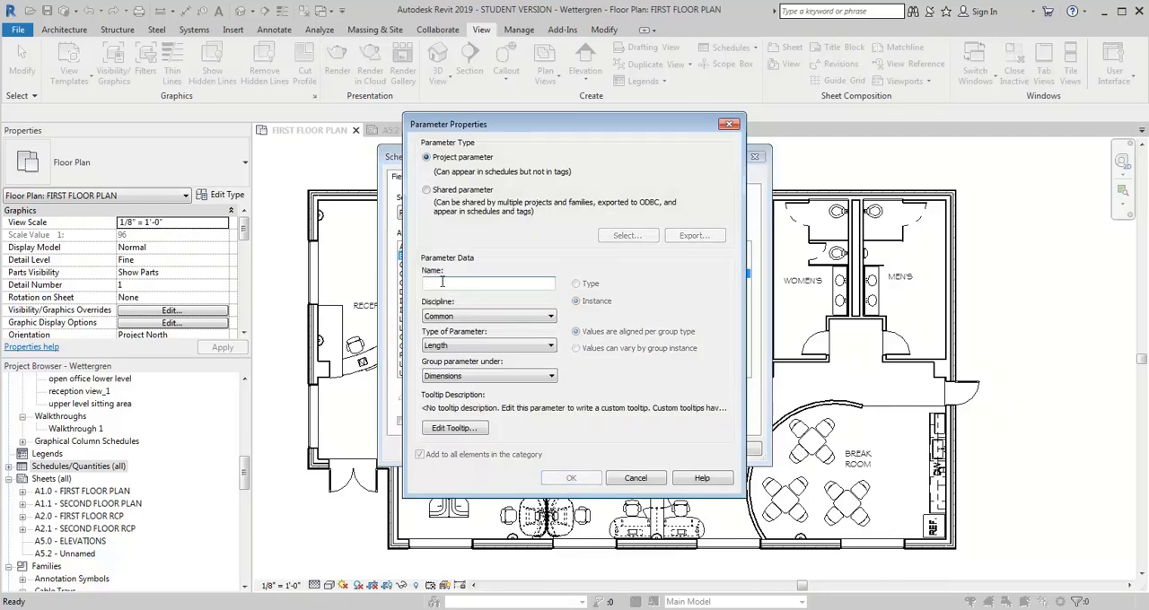
type("North")
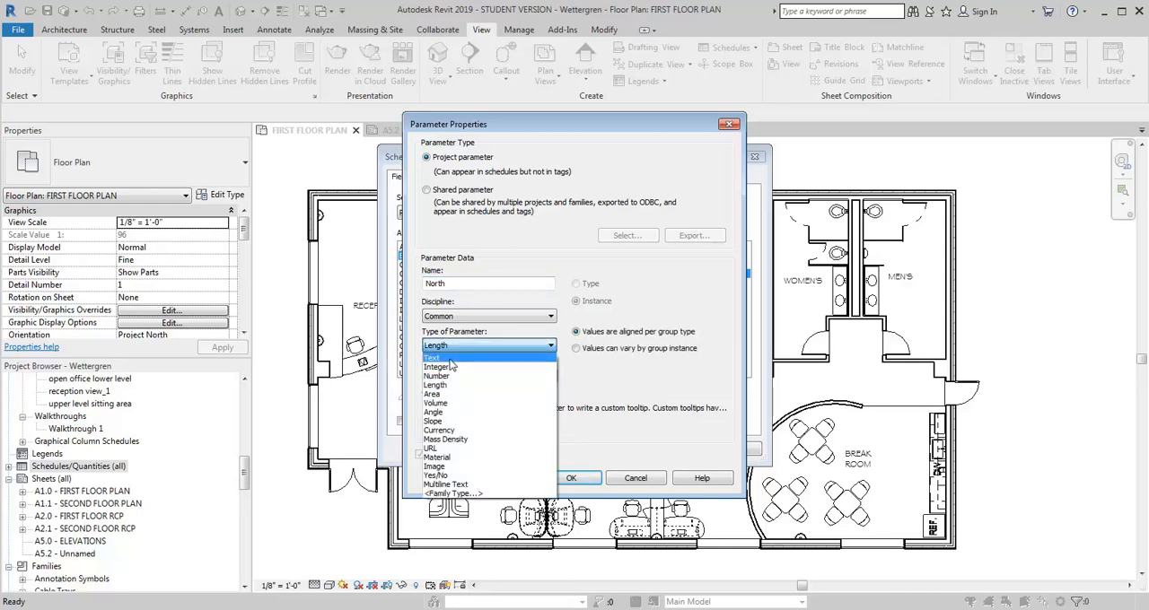
left_click(571, 478)
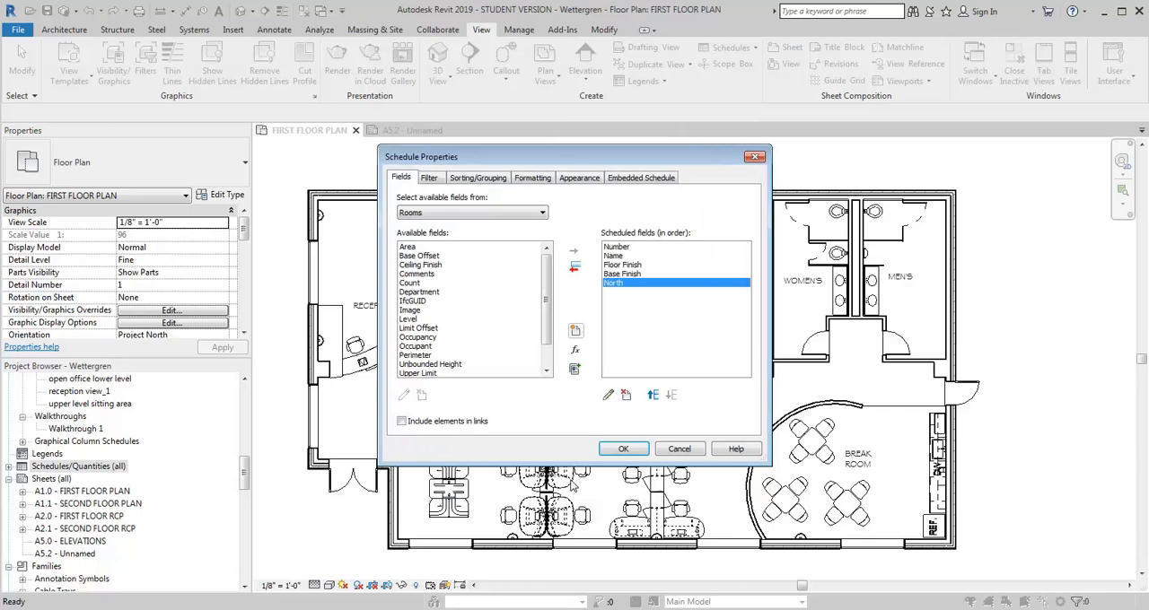
left_click(402, 394)
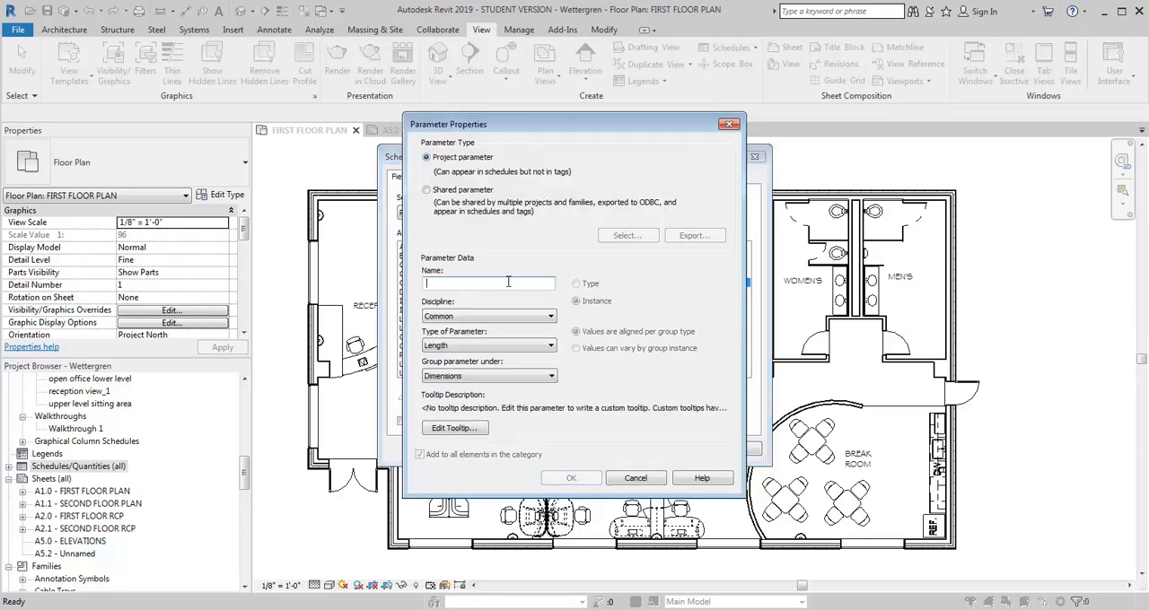
type("Soul")
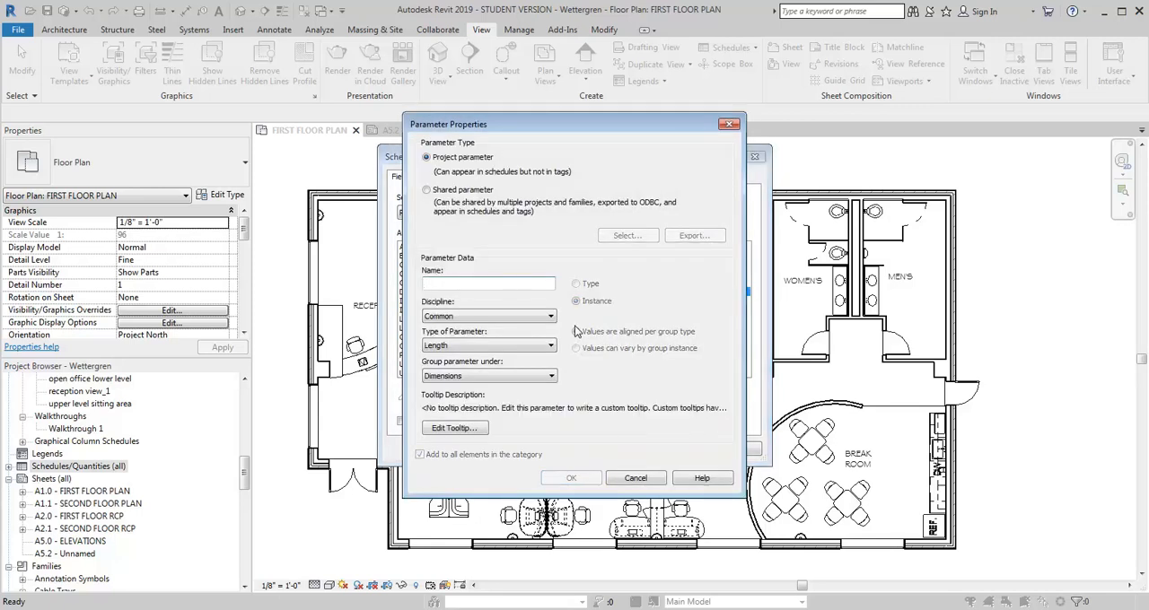
Create new Text project parameters East and West and confirm them
type("East")
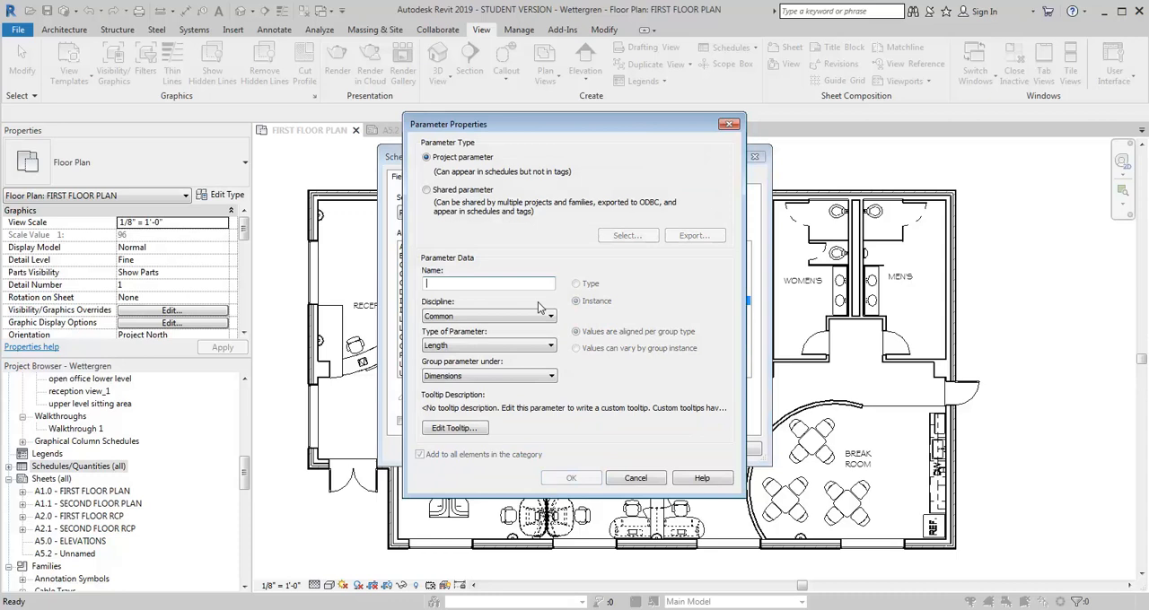
type("West")
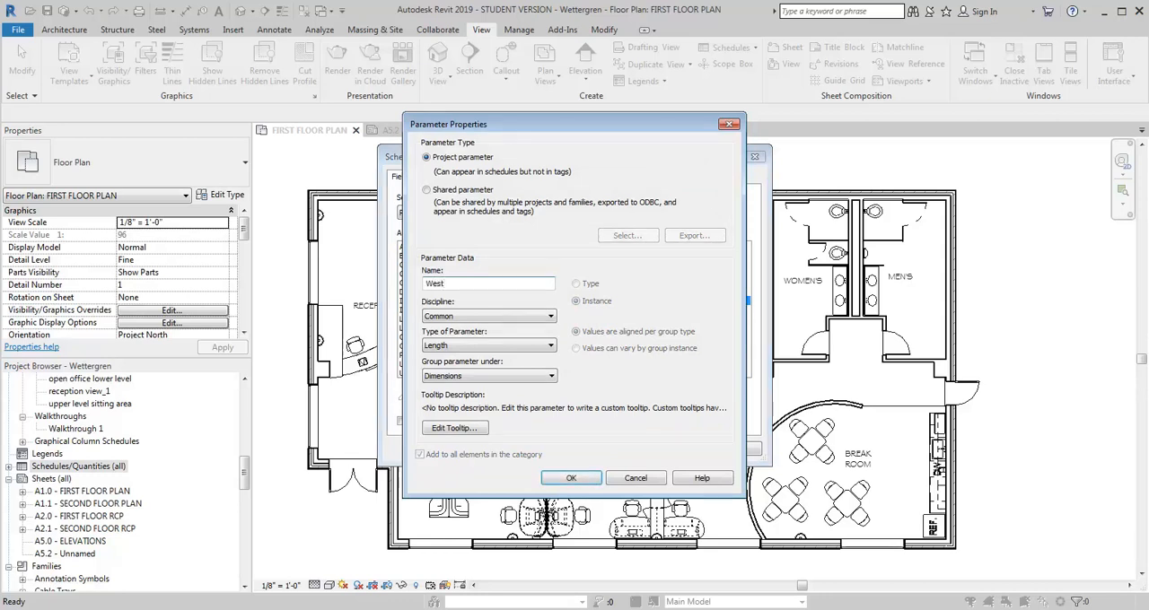
left_click(488, 345)
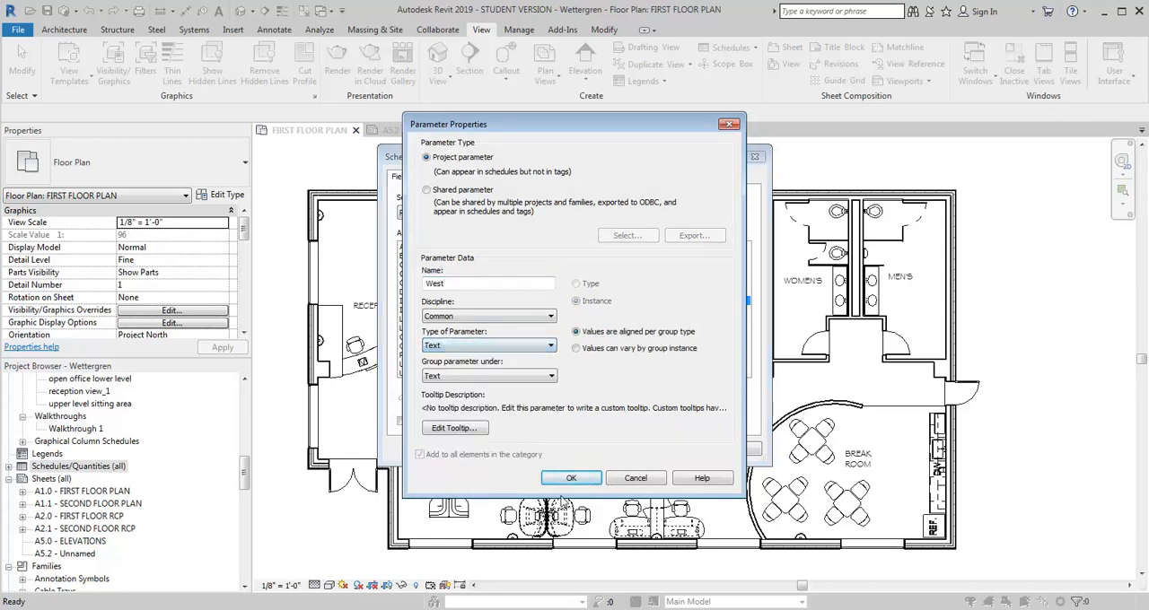
left_click(571, 477)
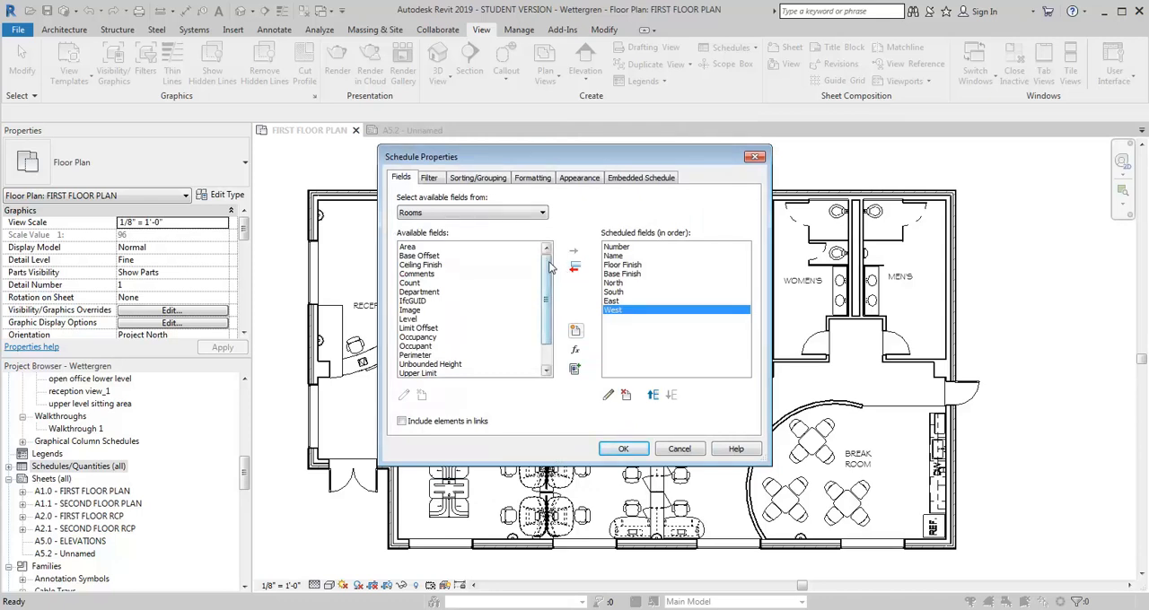
left_click(421, 265)
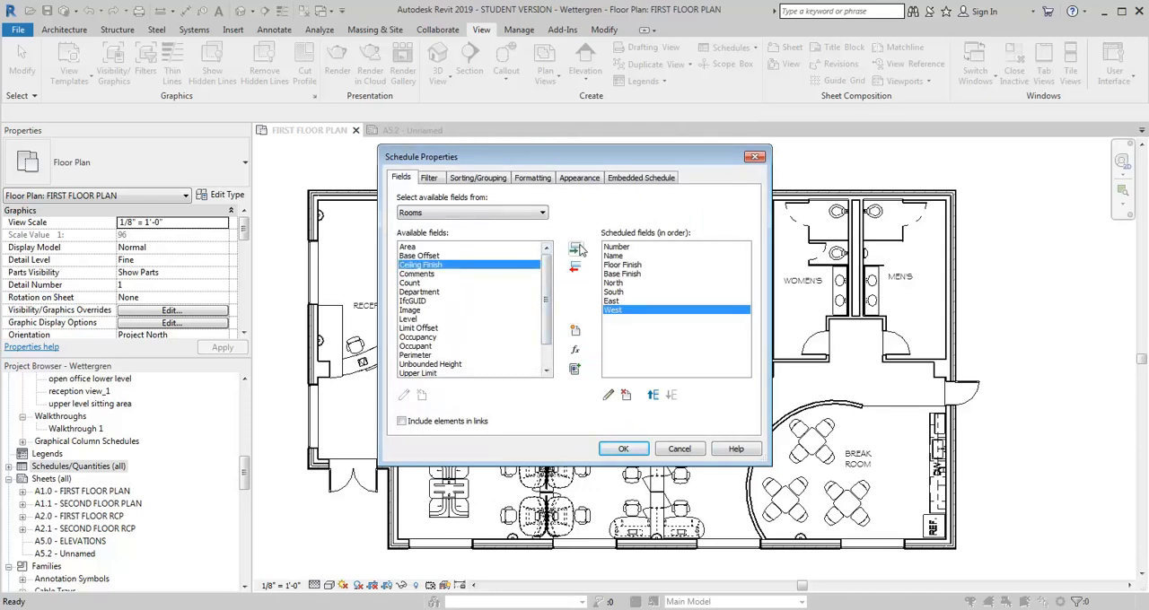
left_click(575, 247)
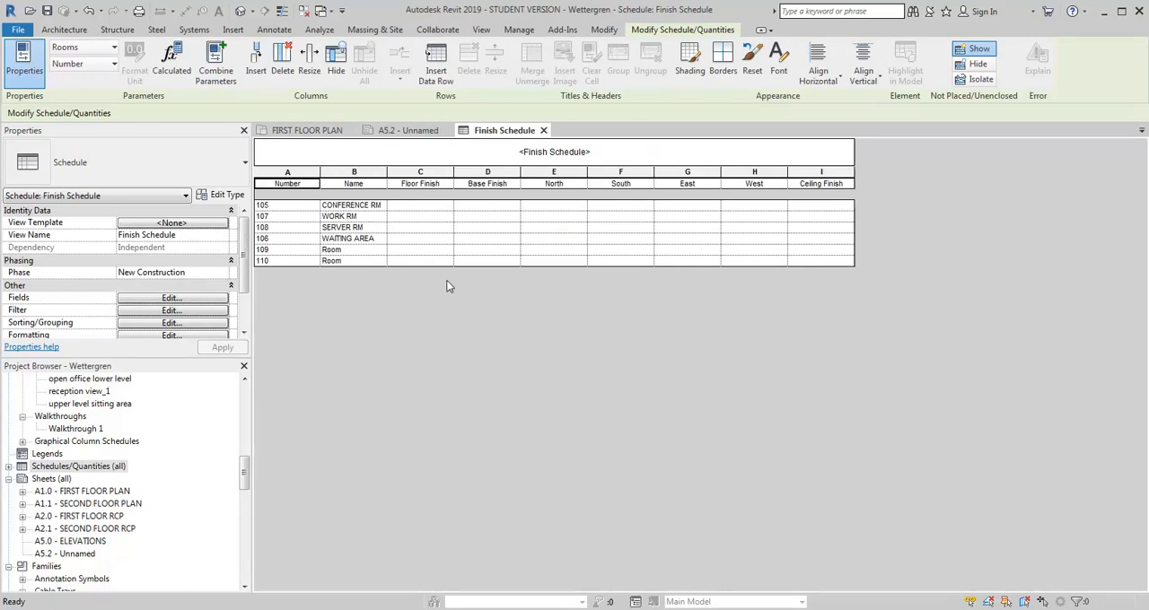
mouse_move(761, 194)
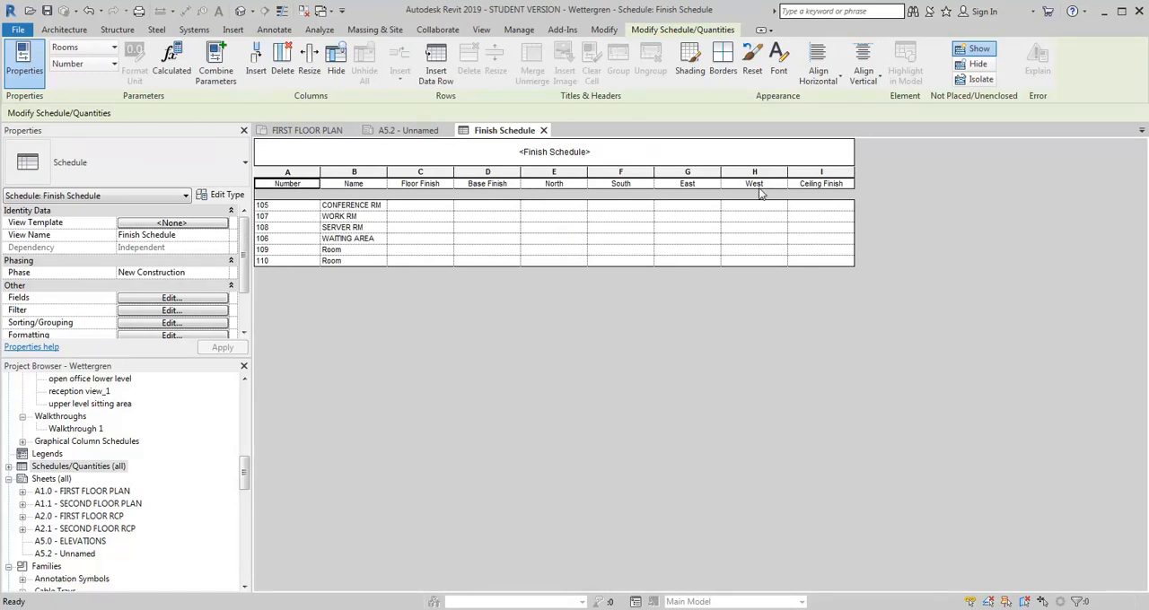
mouse_move(564, 190)
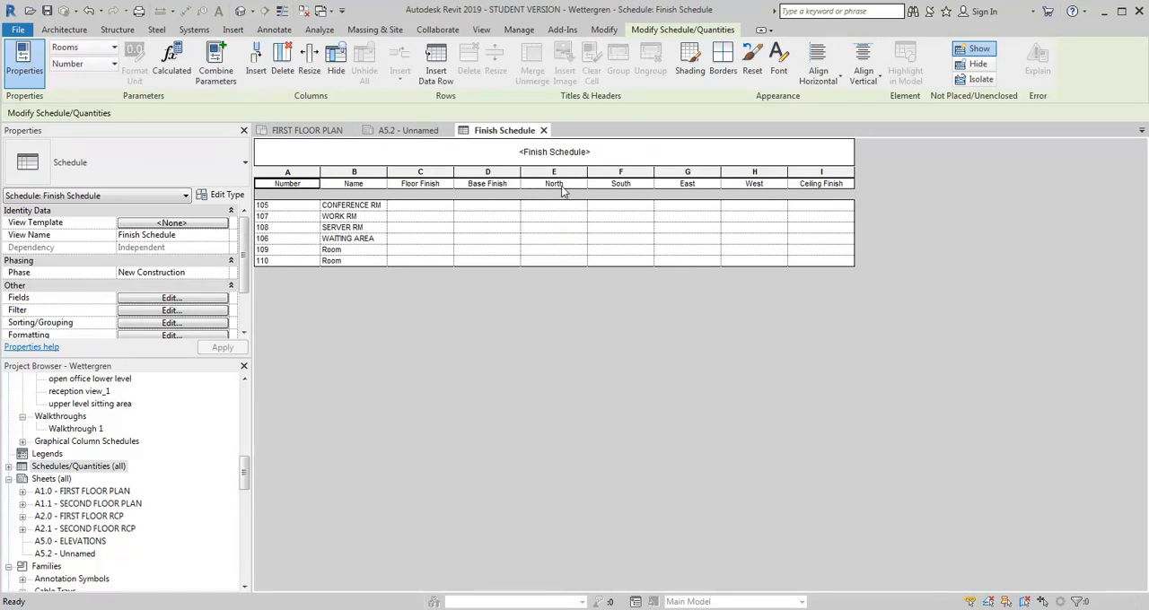
mouse_move(612, 185)
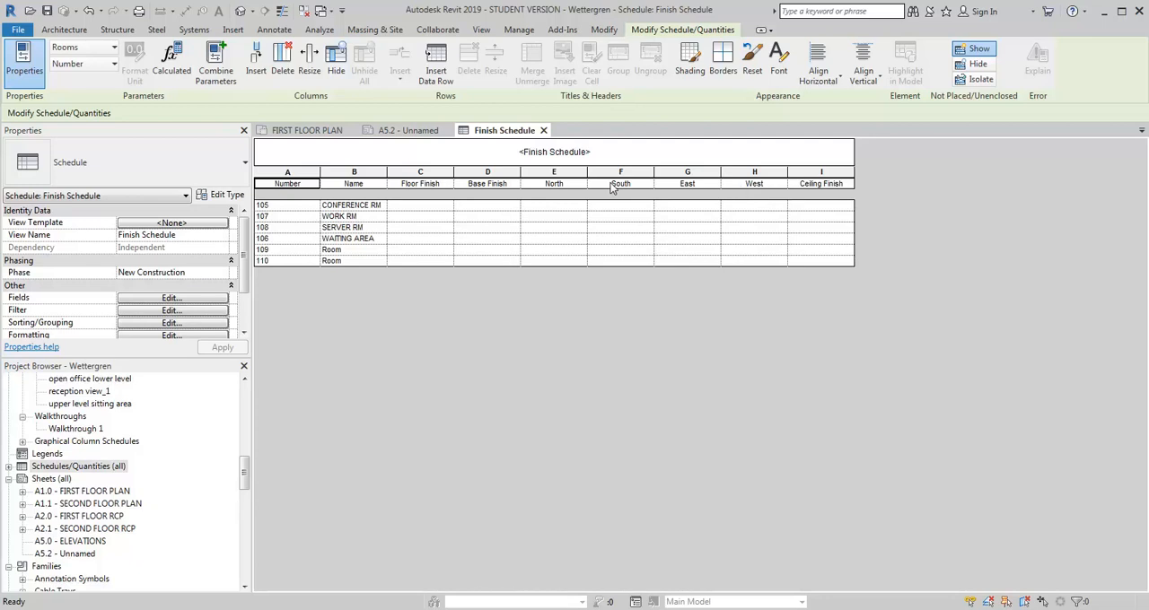
mouse_move(589, 187)
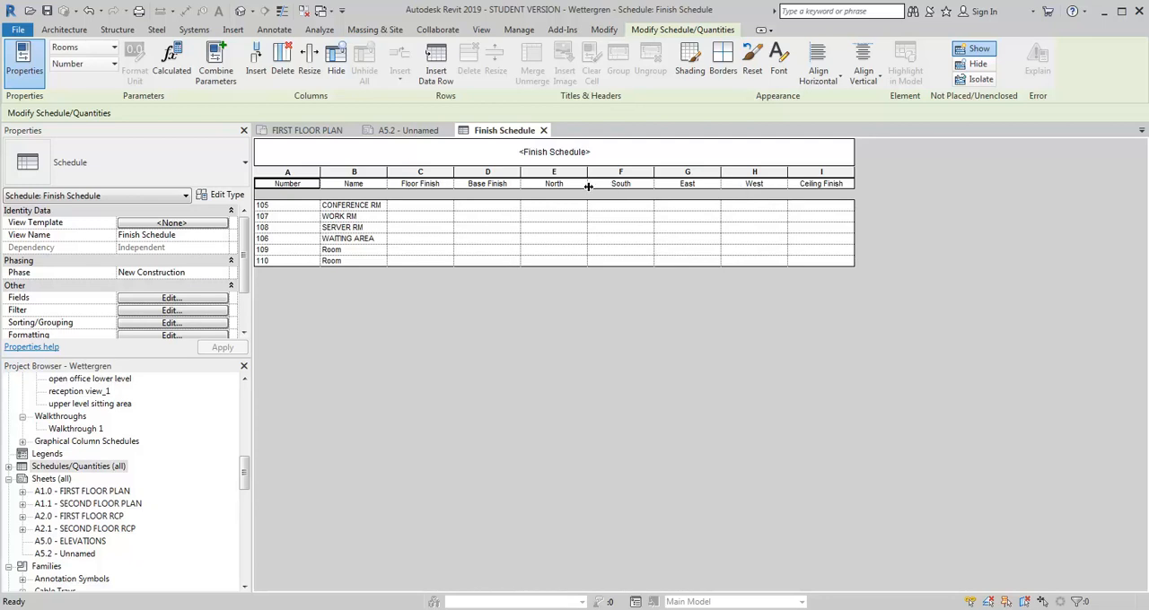
Group the North–West column headings under a shared header titled Wall Finishes
left_click(686, 184)
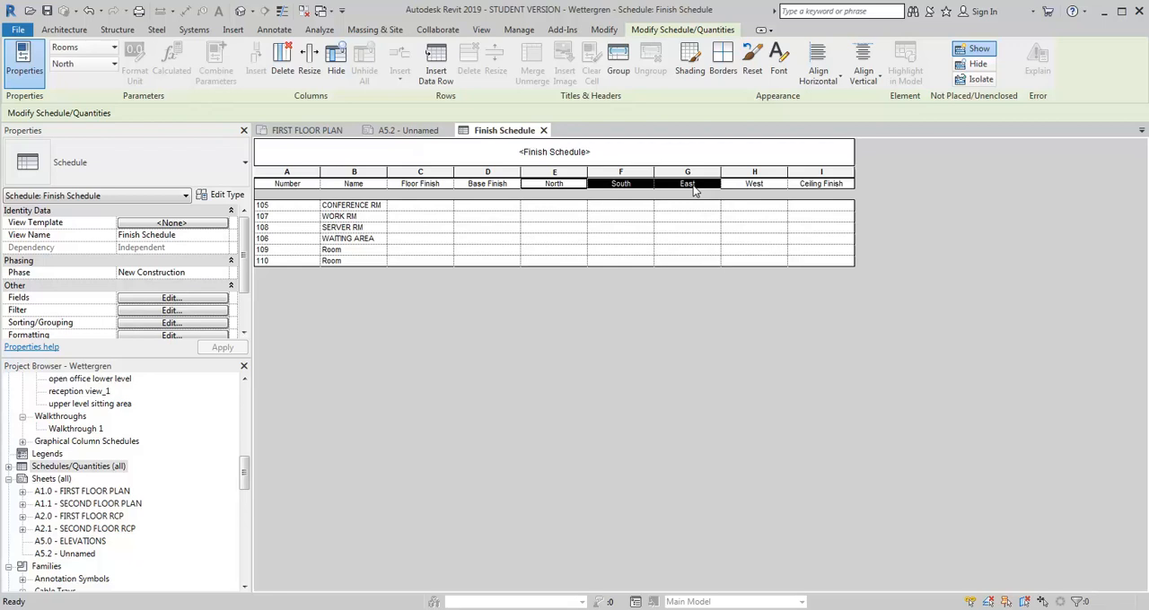
left_click(754, 183)
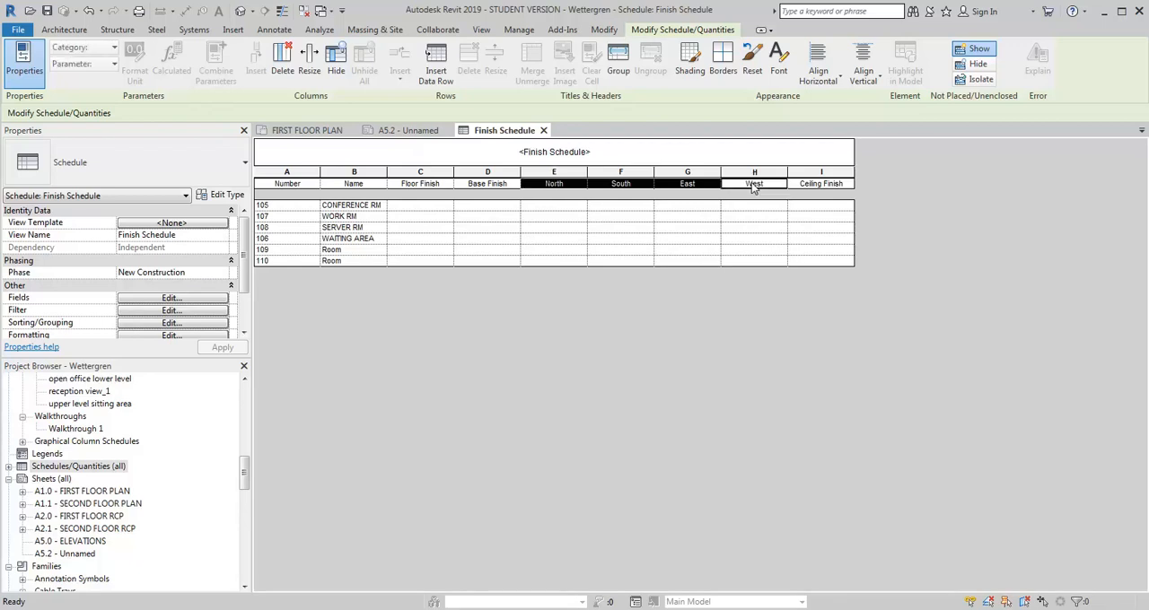
right_click(754, 183)
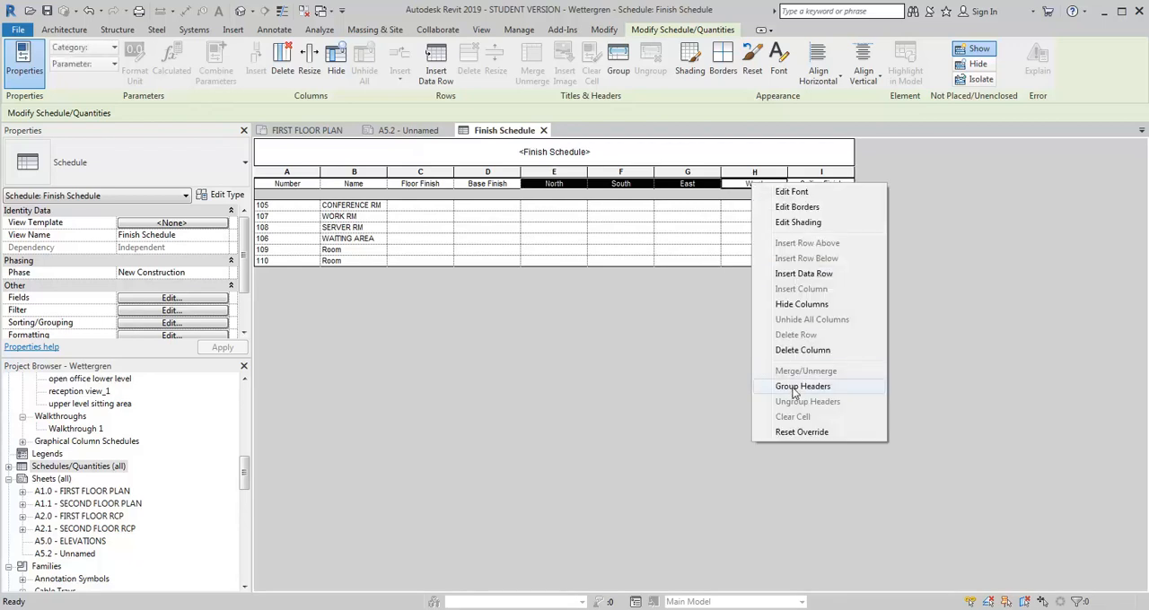
left_click(803, 386)
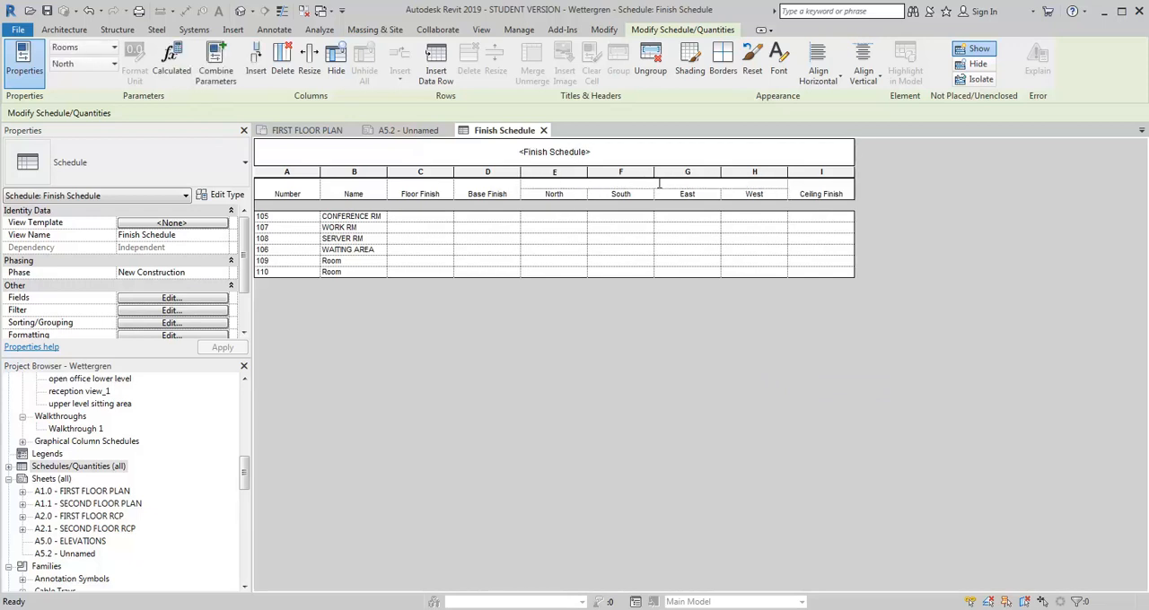
type("Wall")
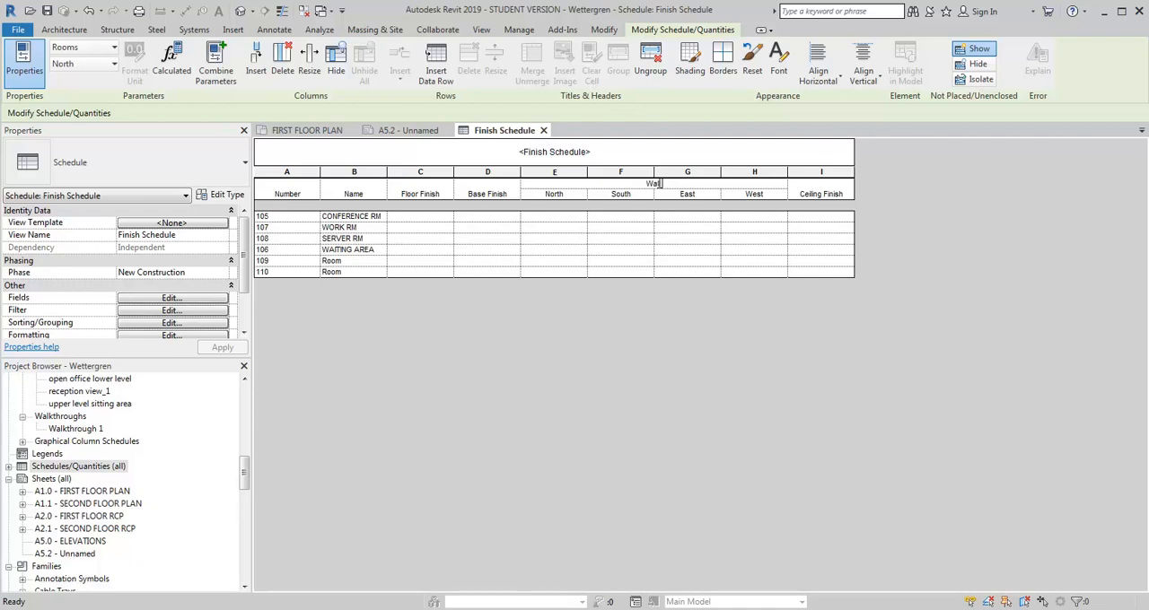
type("Wall Finishes")
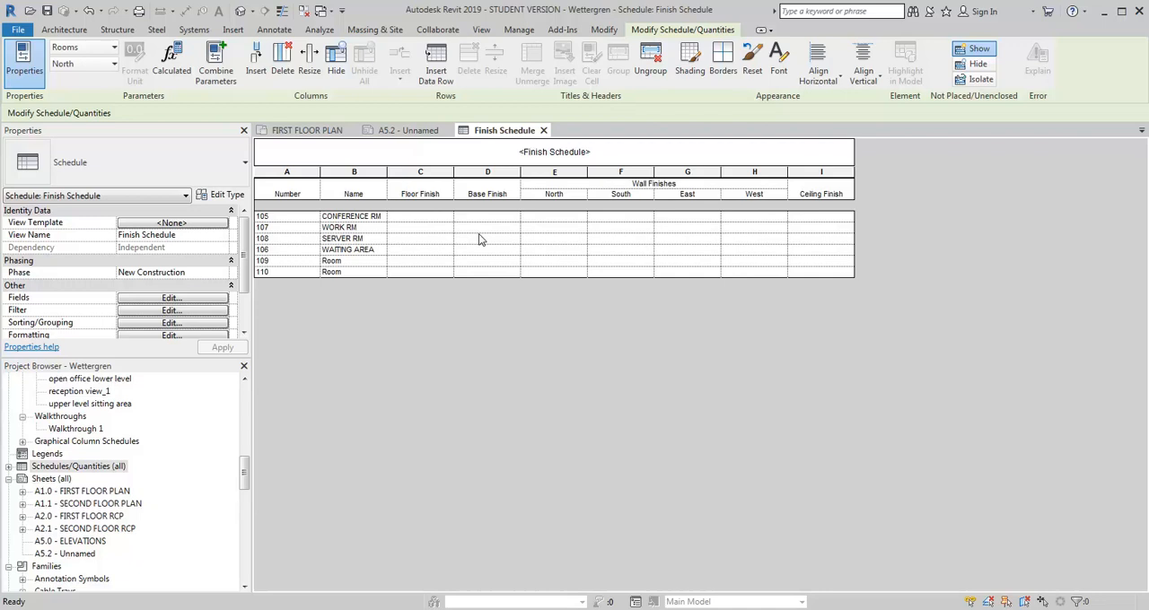
Select the Conference Rm row in the schedule and return to the first floor plan
left_click(488, 249)
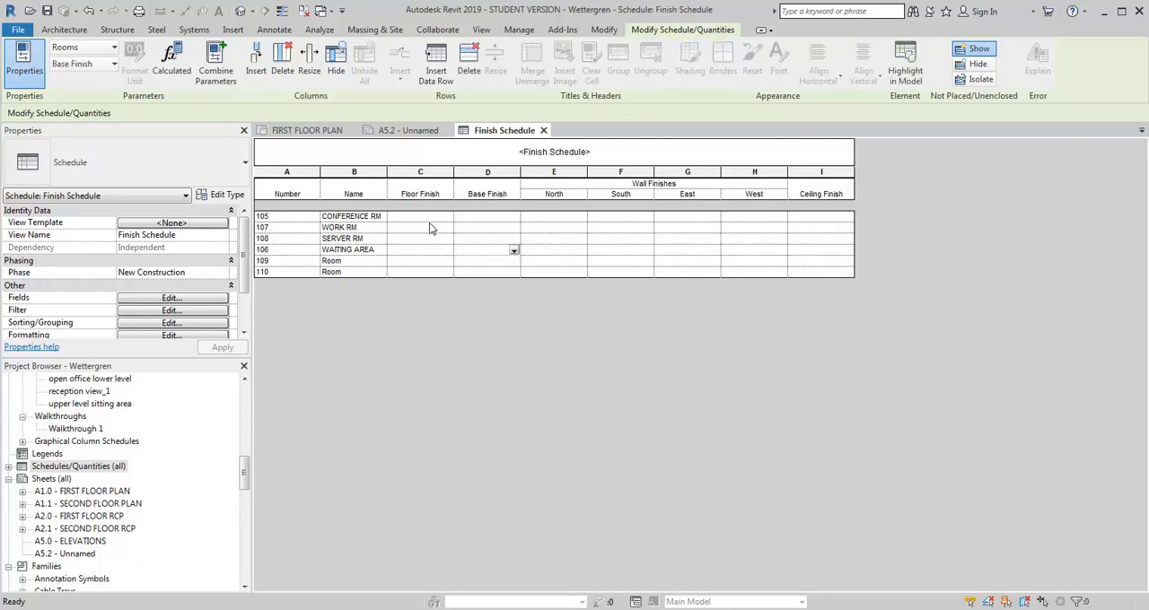
left_click(420, 216)
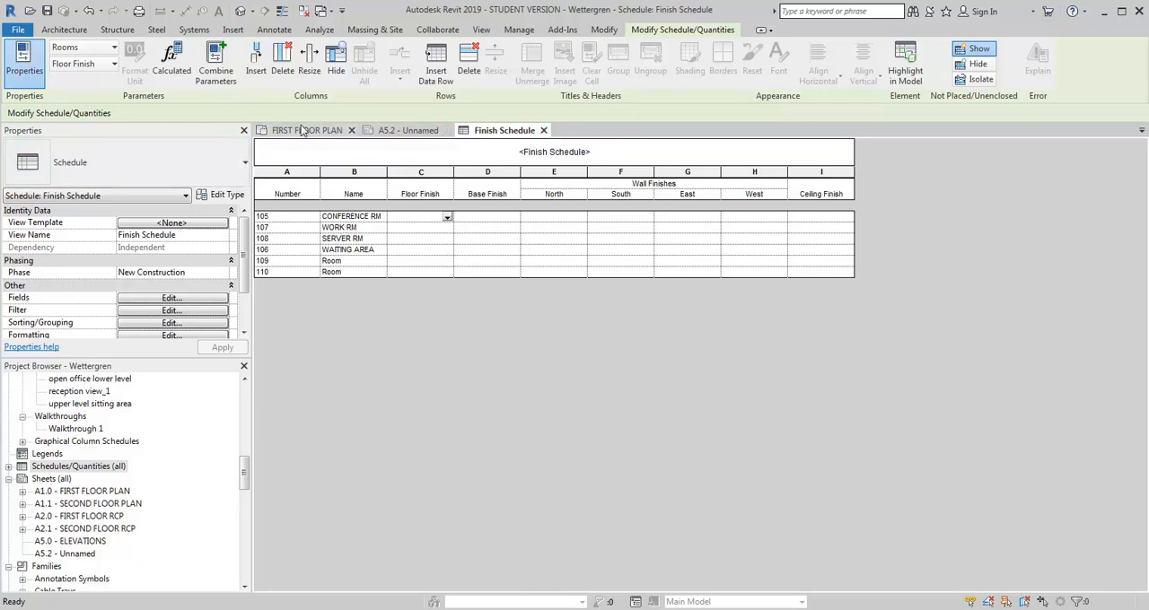
left_click(309, 129)
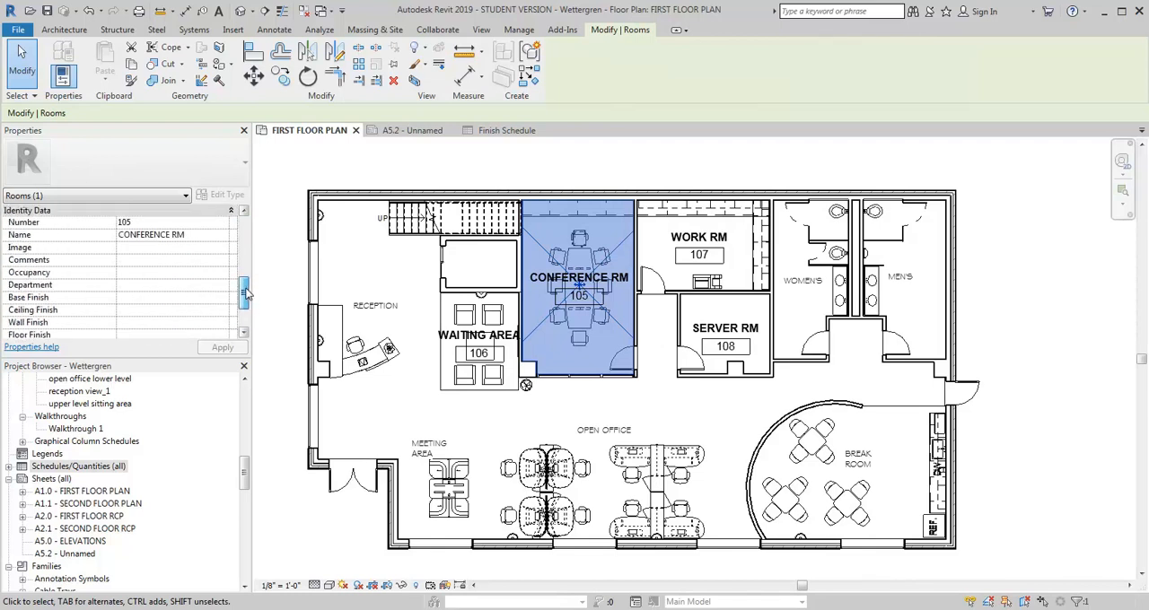
Enter floor finish CPT1, ceiling finish ACT1 and base finish RB1 for the Conference Rm
scroll("down", 3)
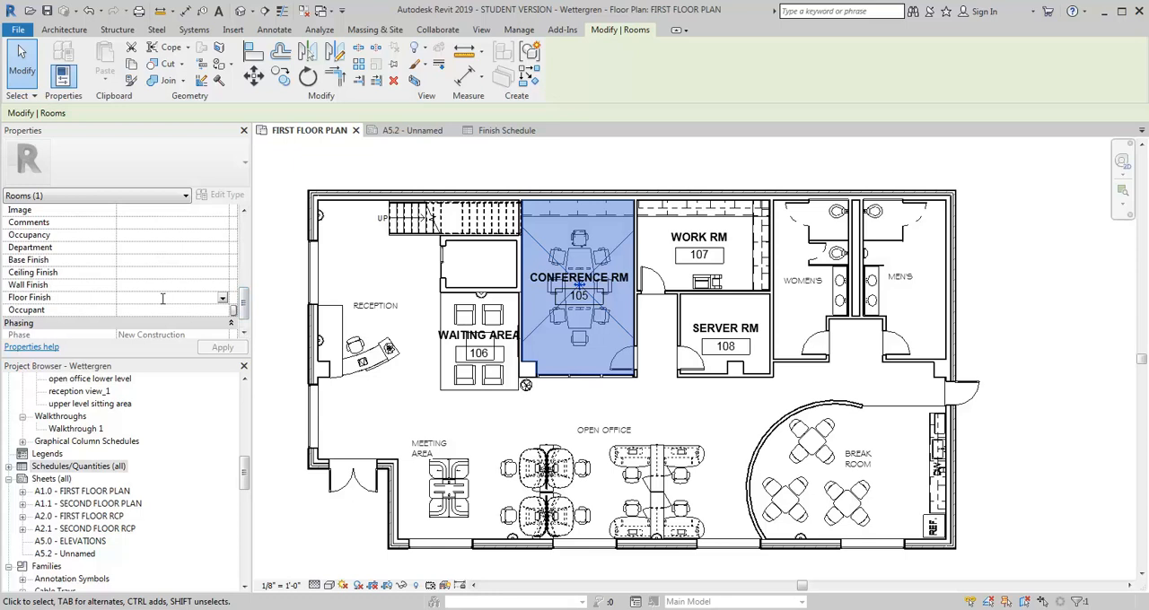
type("CP")
left_click(172, 271)
type("A")
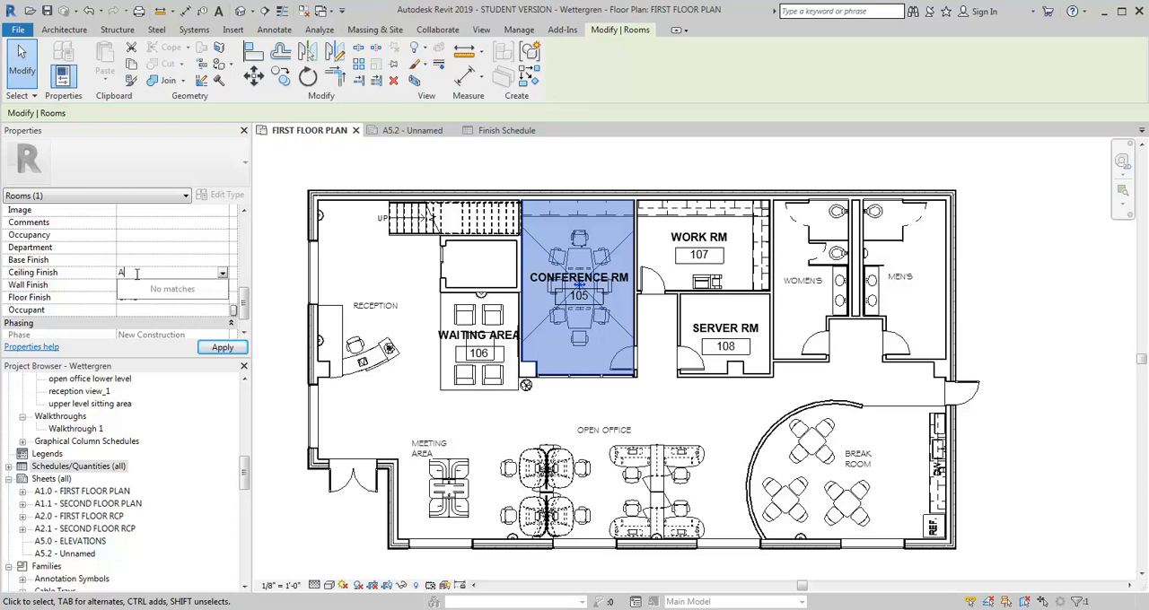
type("CT1")
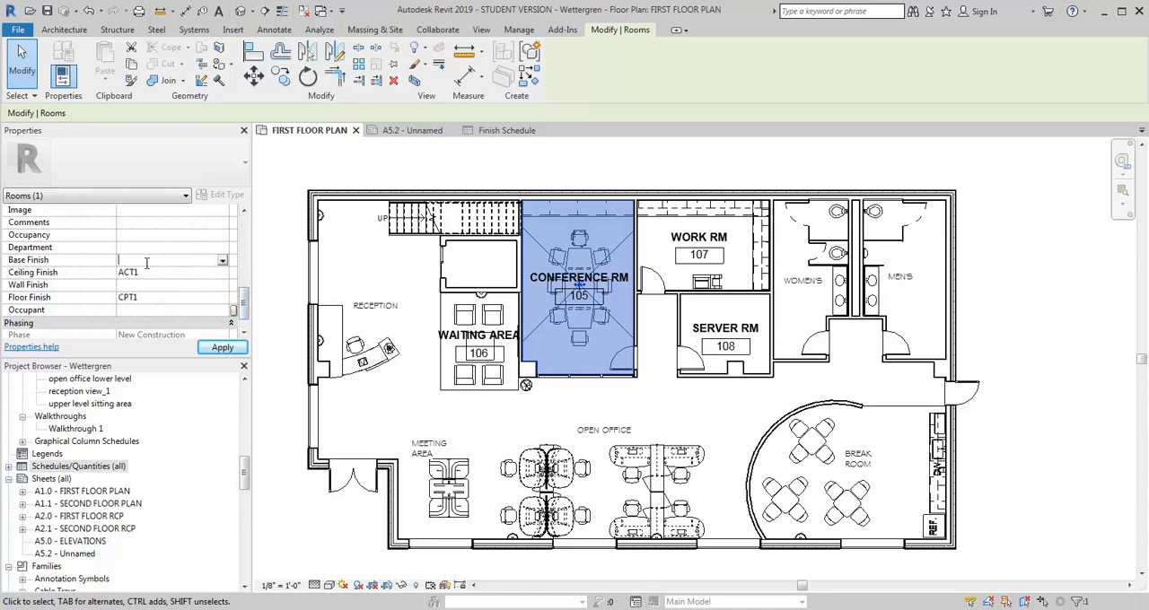
type("RB1")
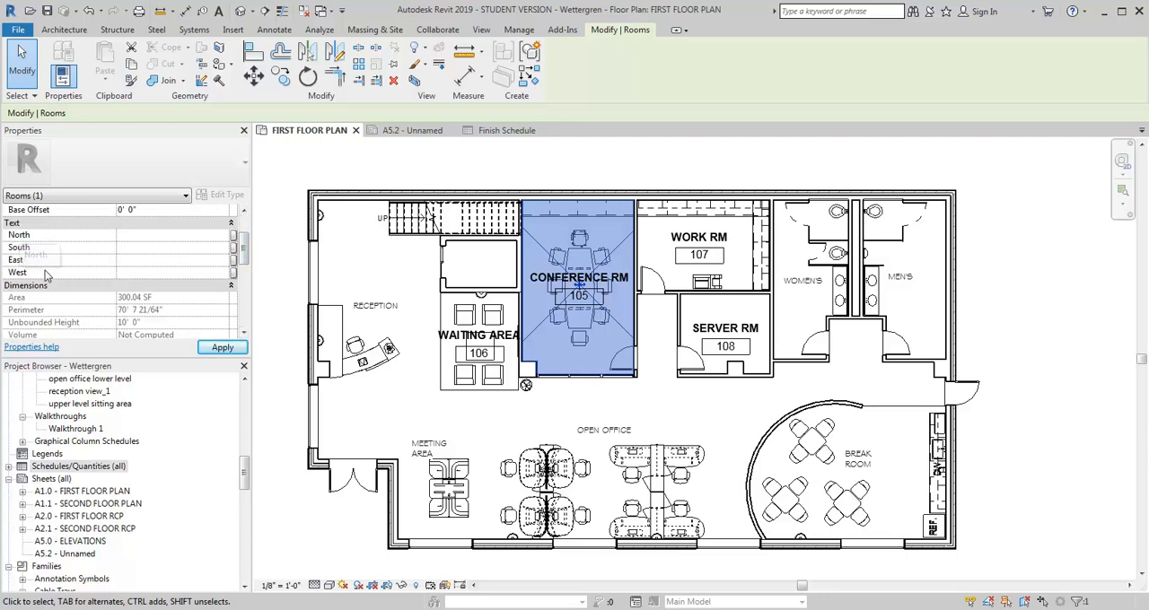
mouse_move(373, 253)
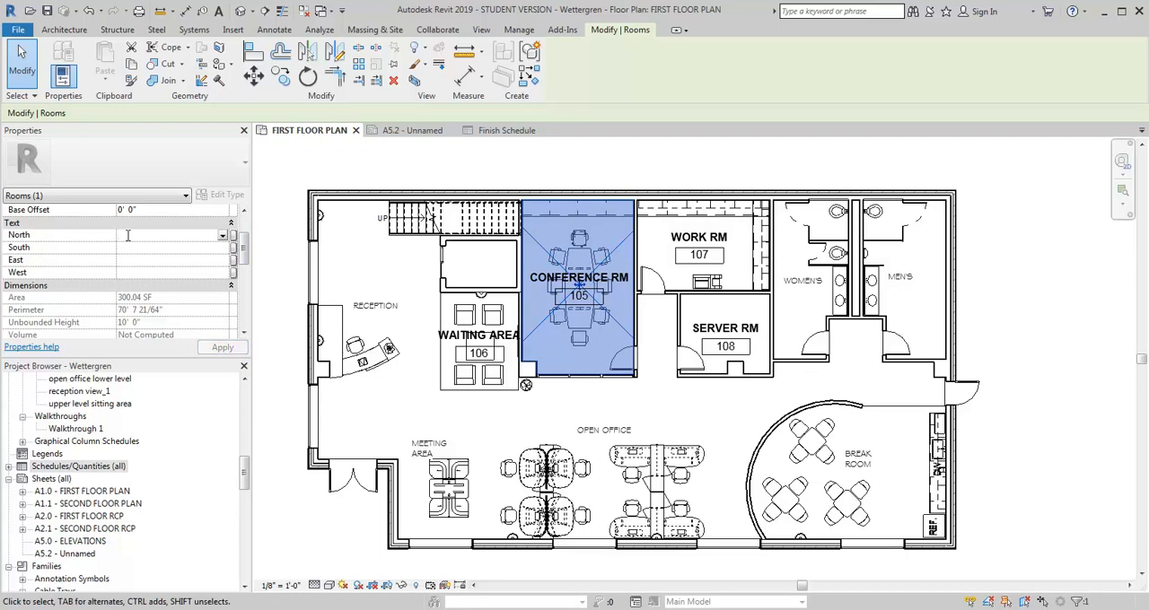
Set the Conference Rm wall finishes North PT2, East PT1, West PT1 and apply them
type("PT")
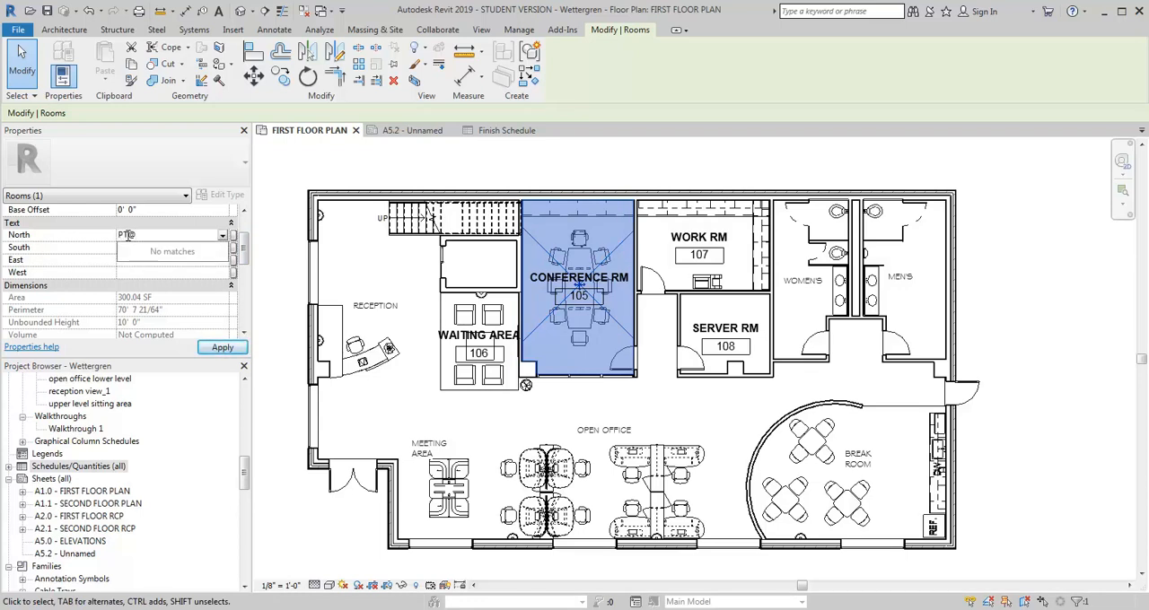
type("2")
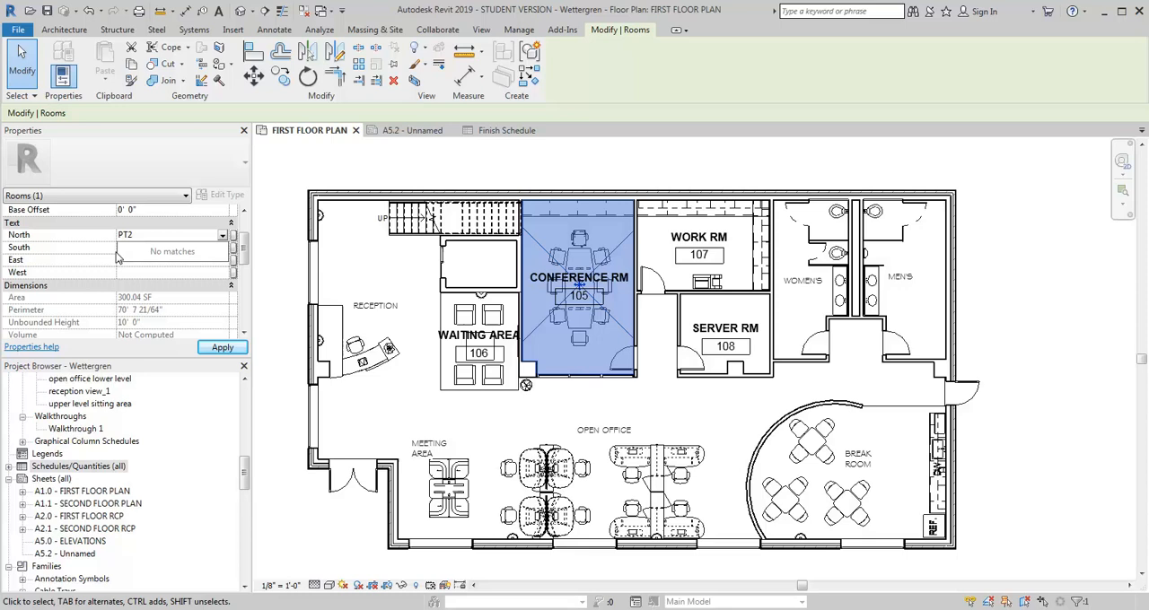
left_click(165, 247)
type("-")
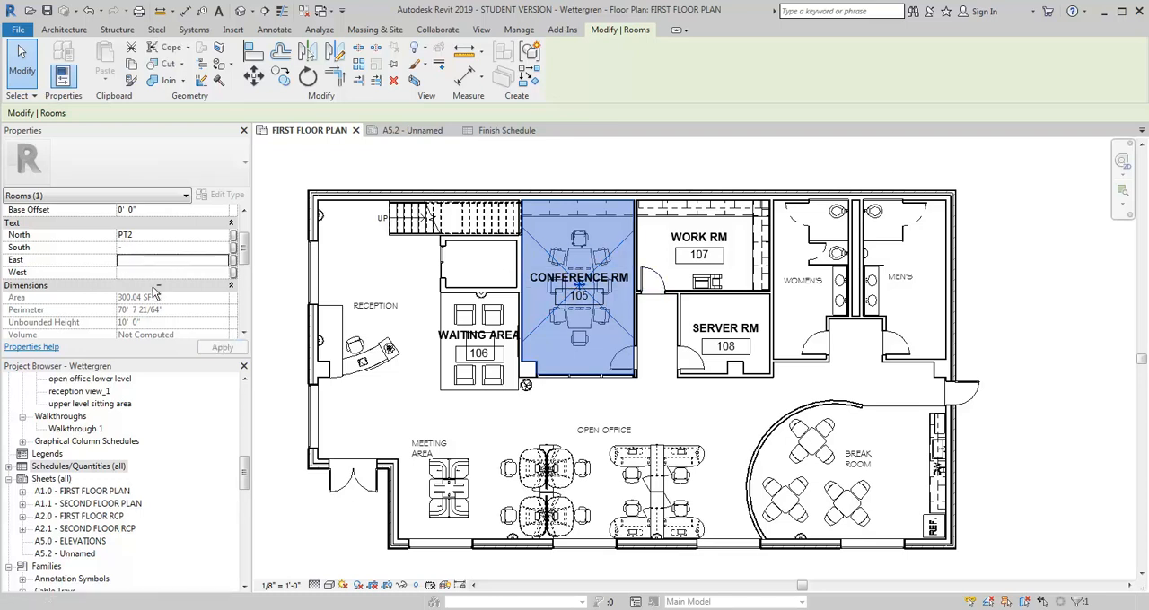
left_click(170, 258)
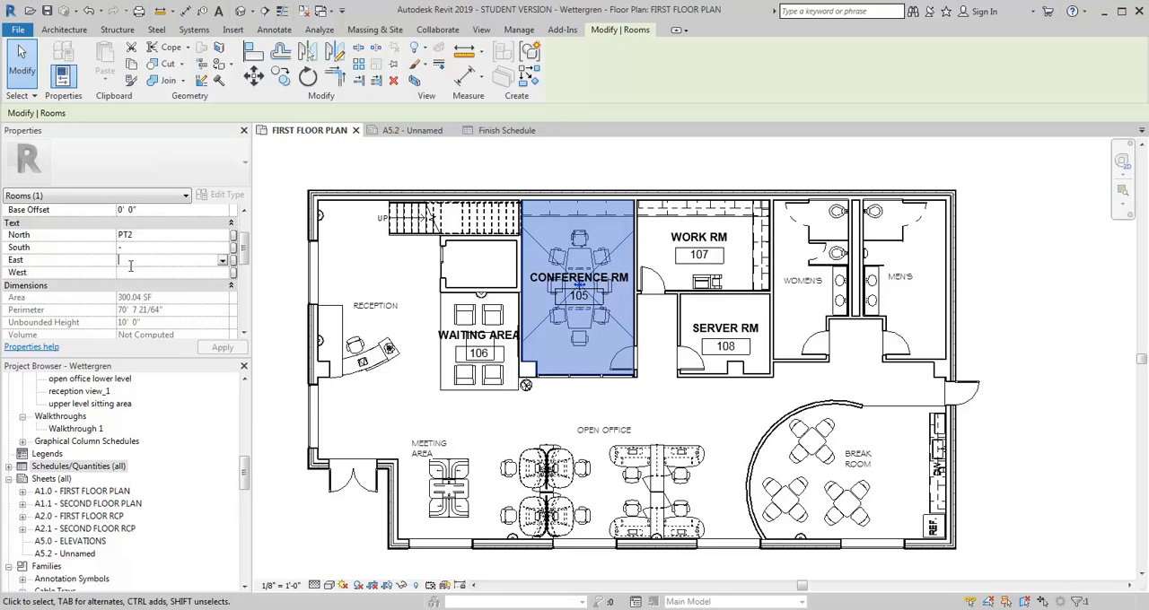
type("PT1")
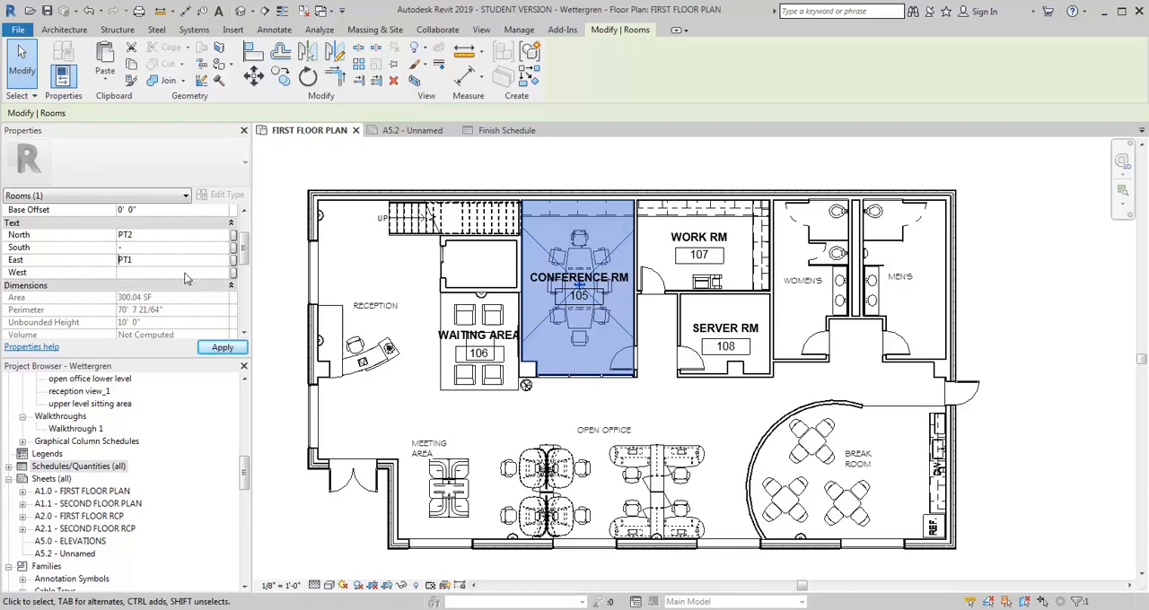
left_click(170, 273)
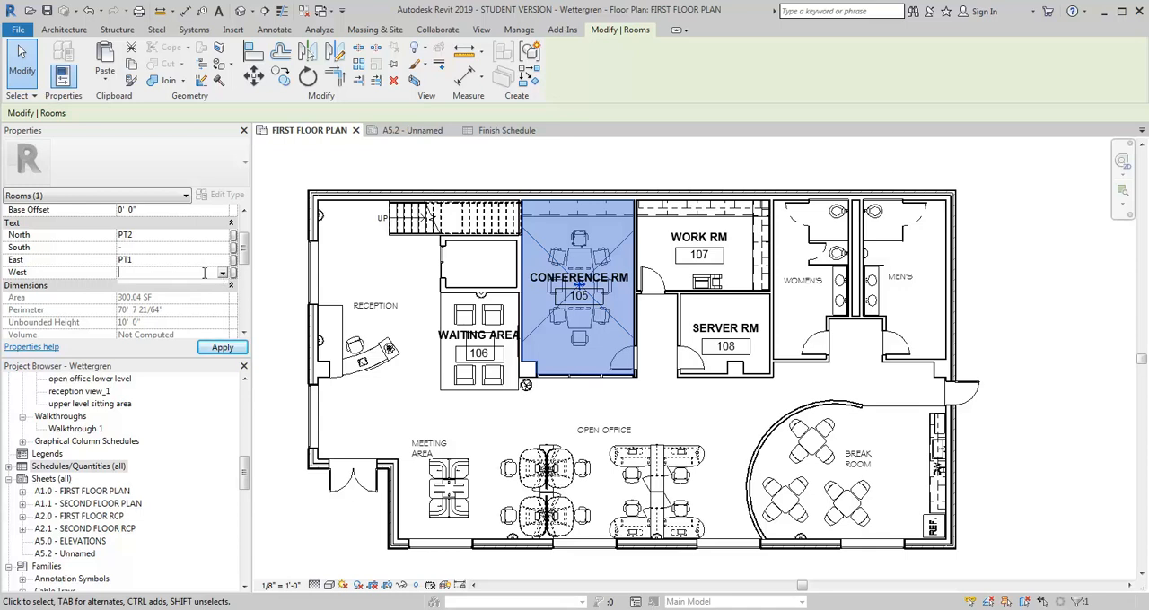
type("PT1")
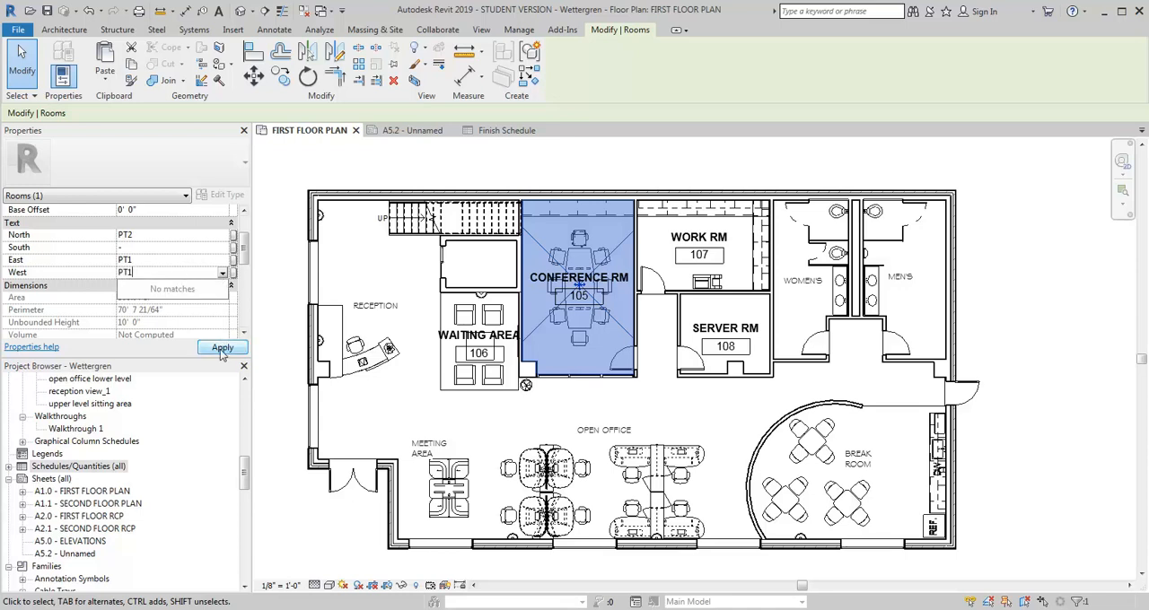
left_click(223, 348)
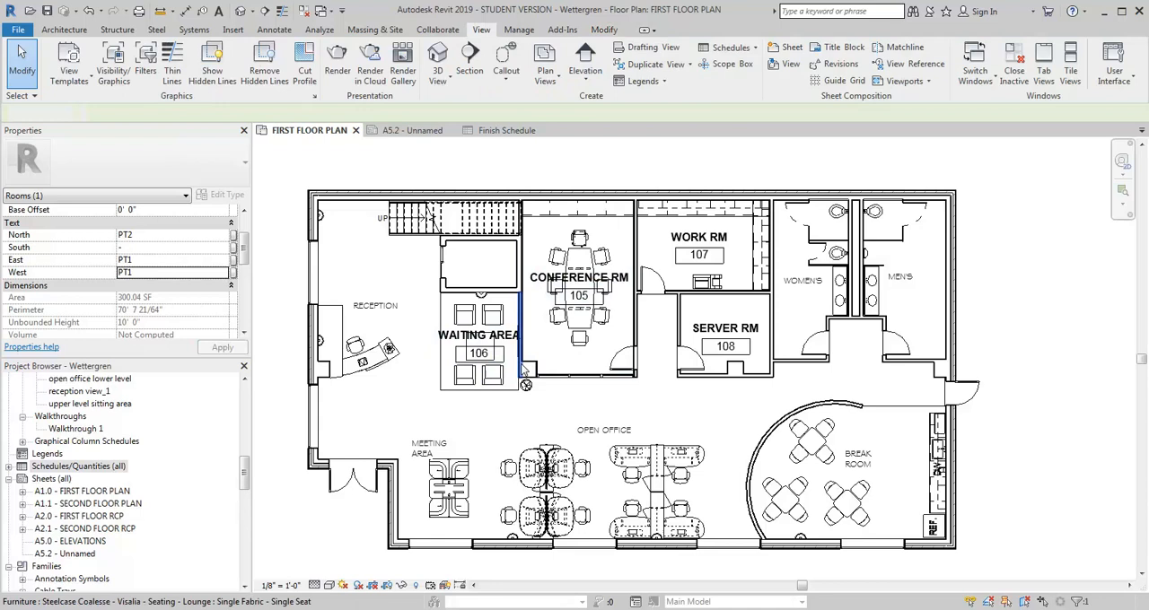
Select the Waiting Area room 106 in the floor plan
left_click(492, 373)
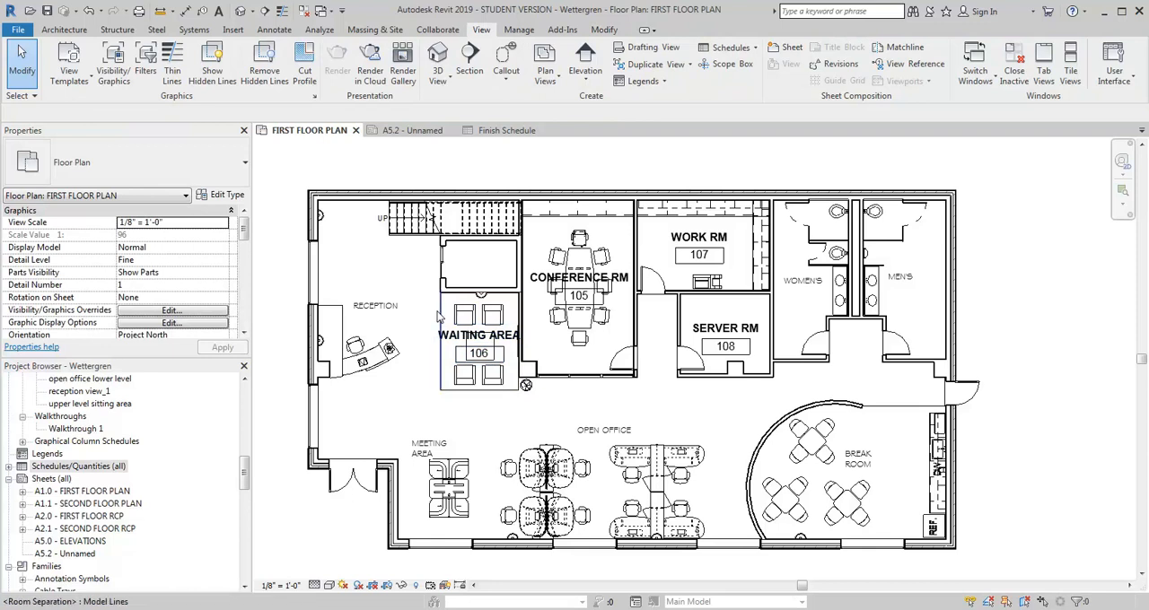
left_click(478, 341)
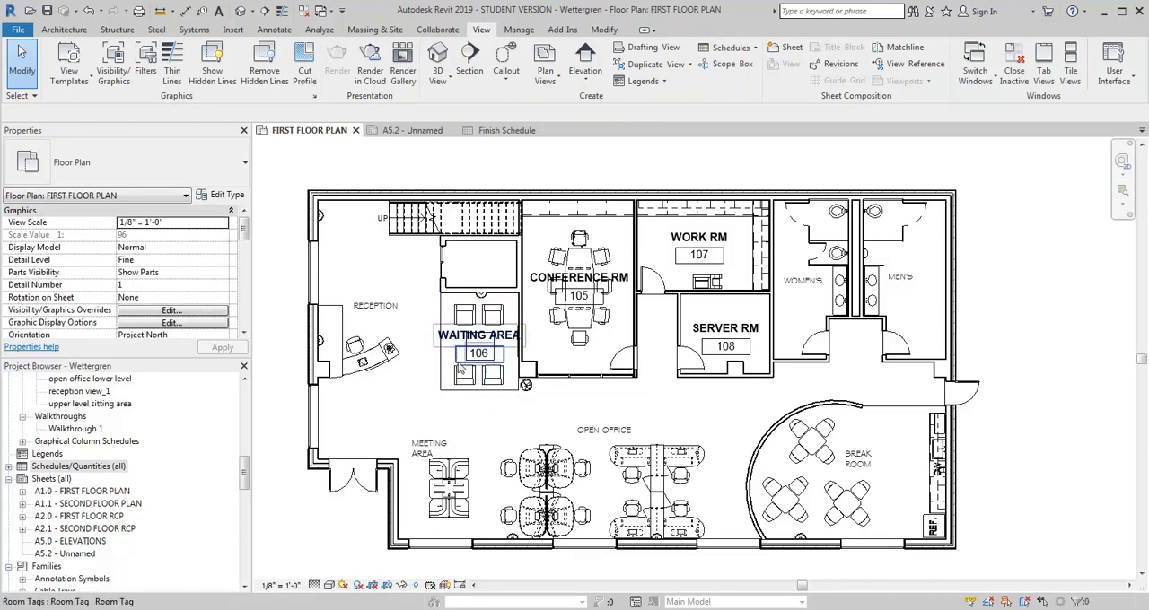
left_click(477, 335)
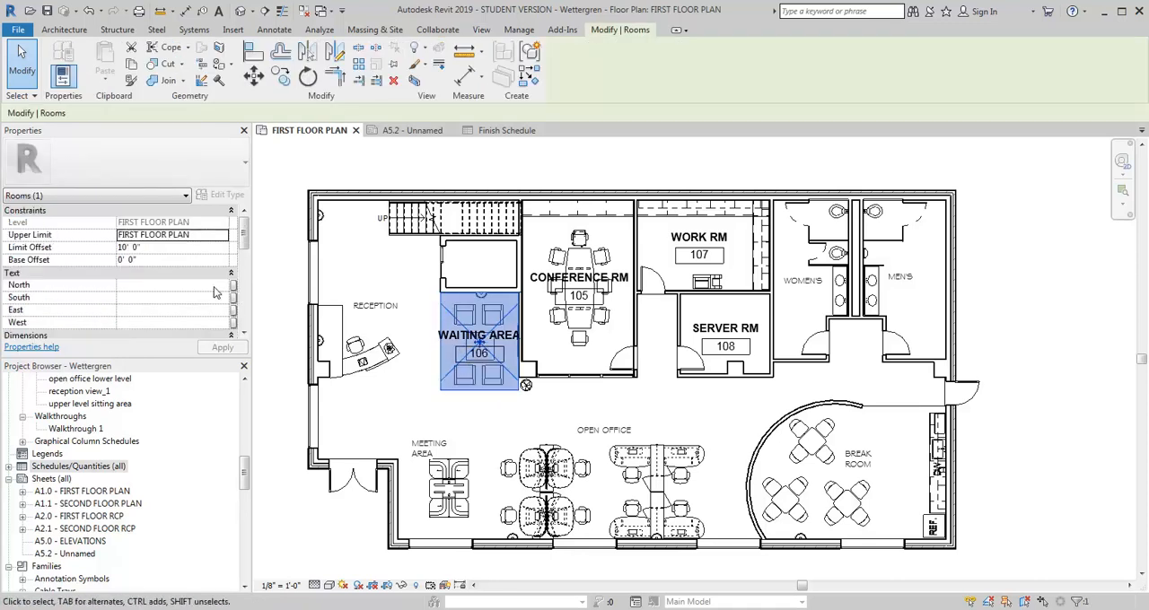
mouse_move(233, 240)
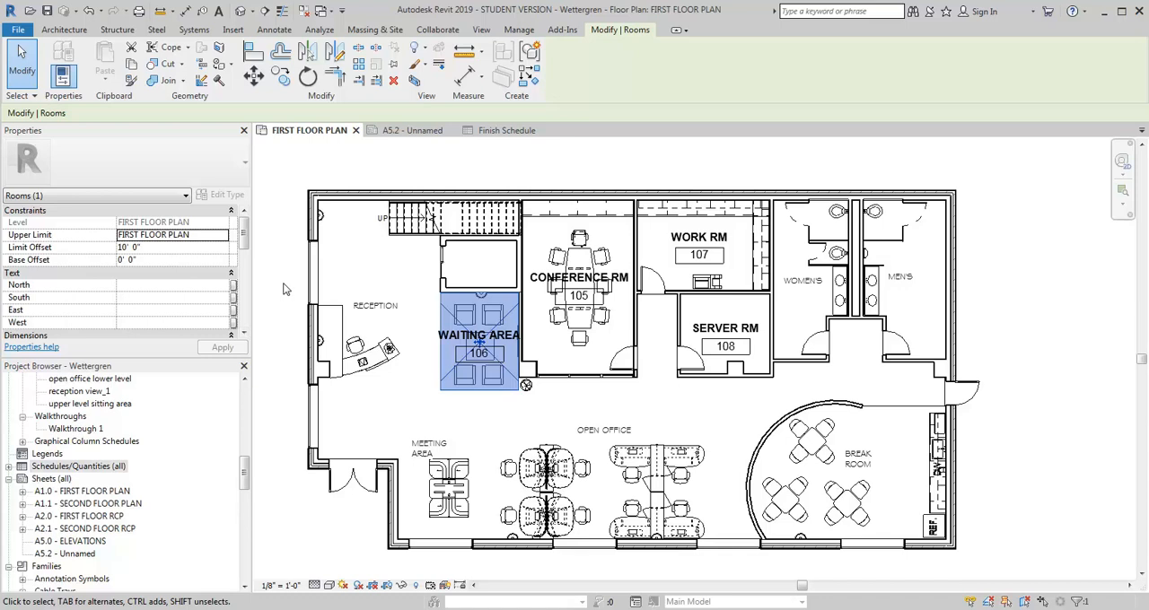
Set the Waiting Area wall finishes North PT3 and East PT2
left_click(171, 286)
type("PT3")
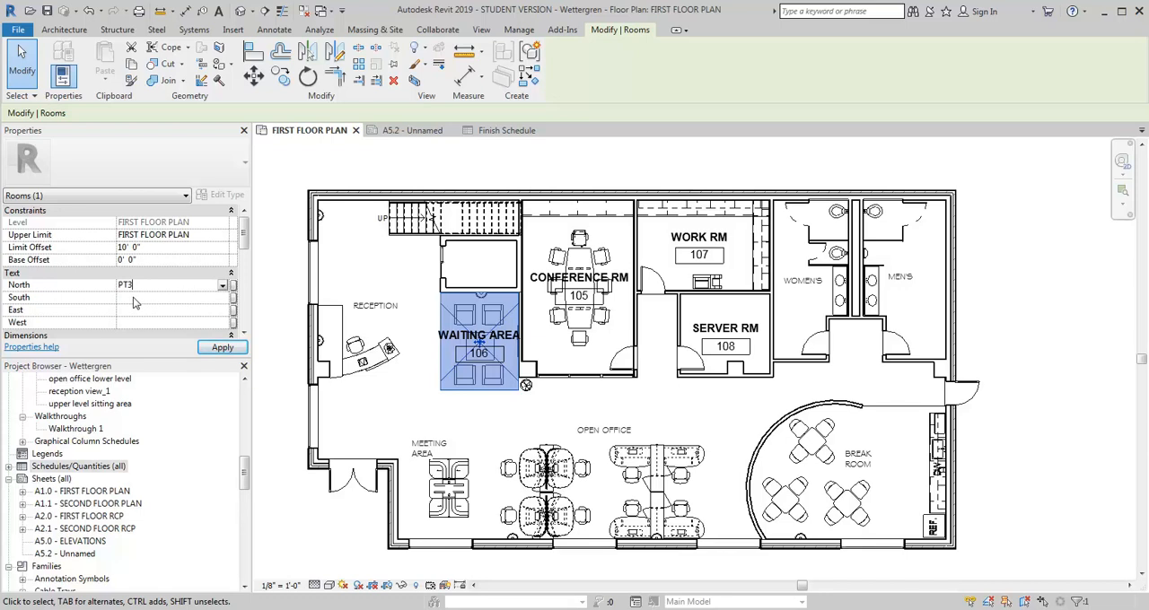
left_click(165, 298)
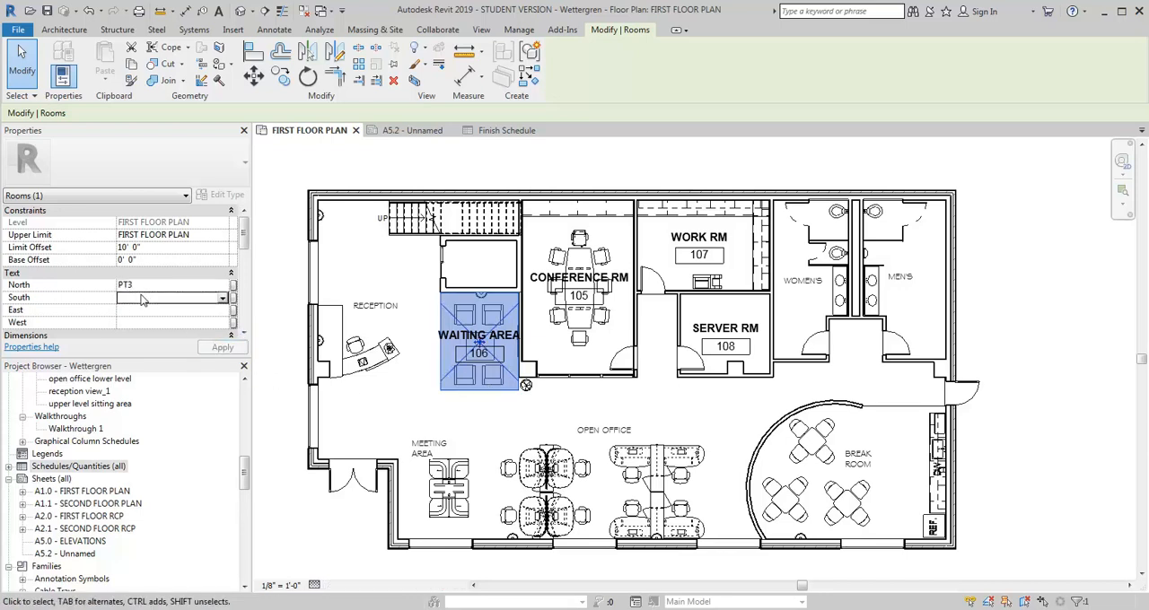
left_click(171, 309)
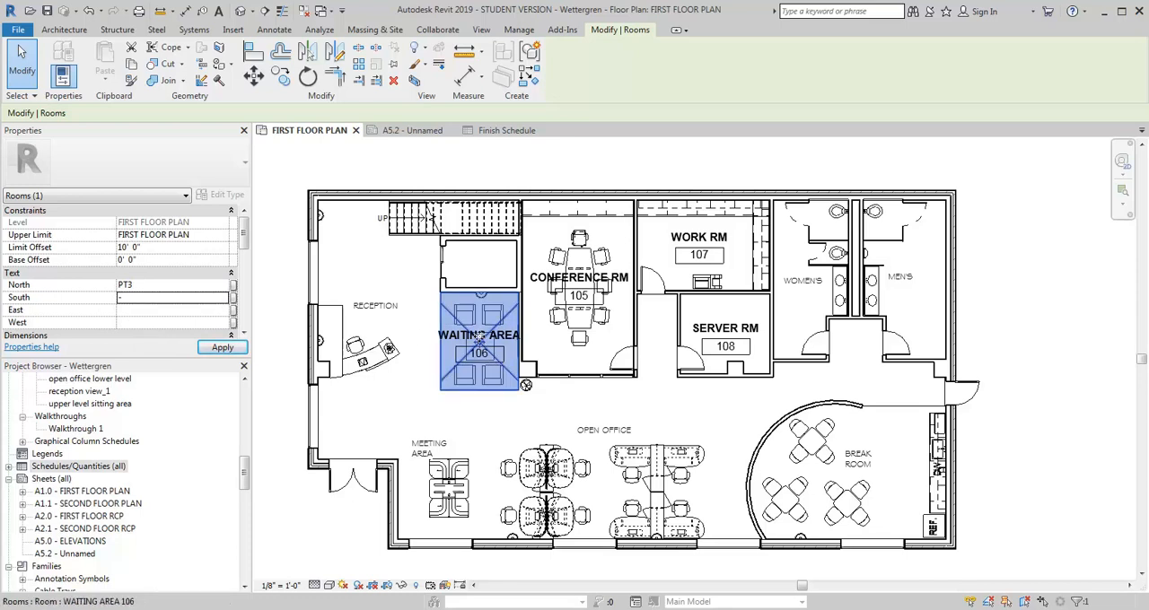
left_click(171, 308)
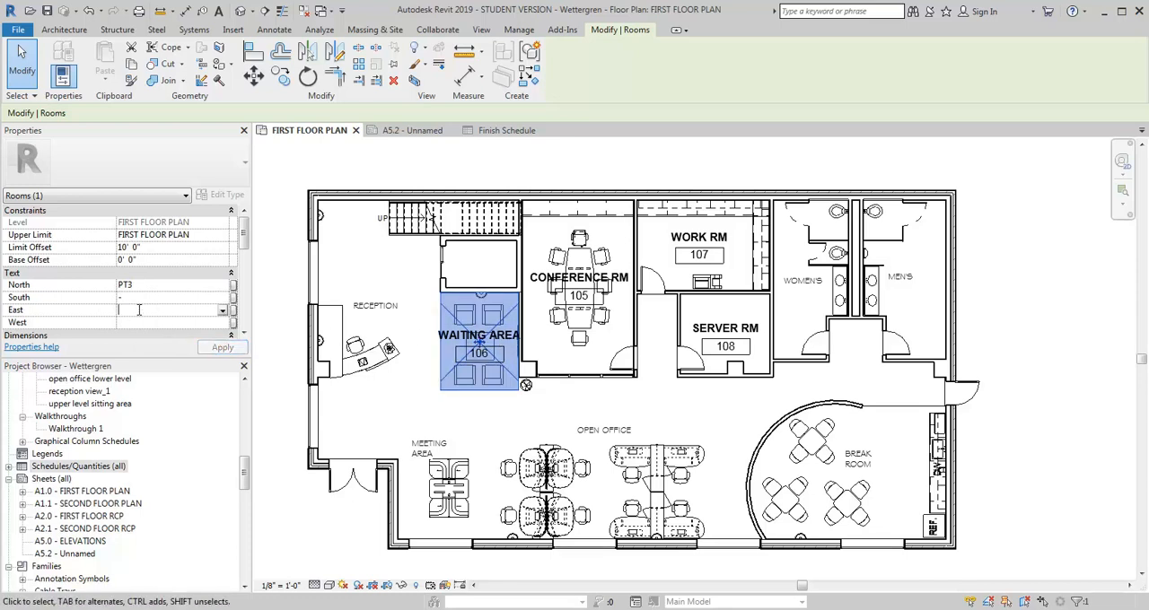
type("PT2")
left_click(173, 321)
type("-")
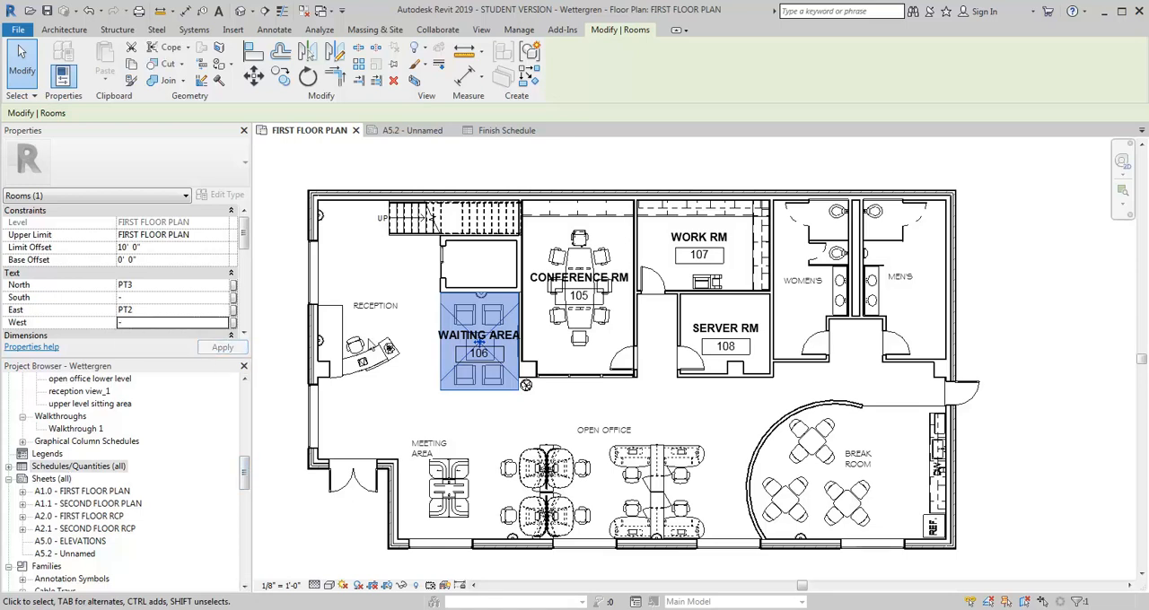
Return to the Finish Schedule view to review the Waiting Area's PT3 and PT2 finishes
left_click(506, 130)
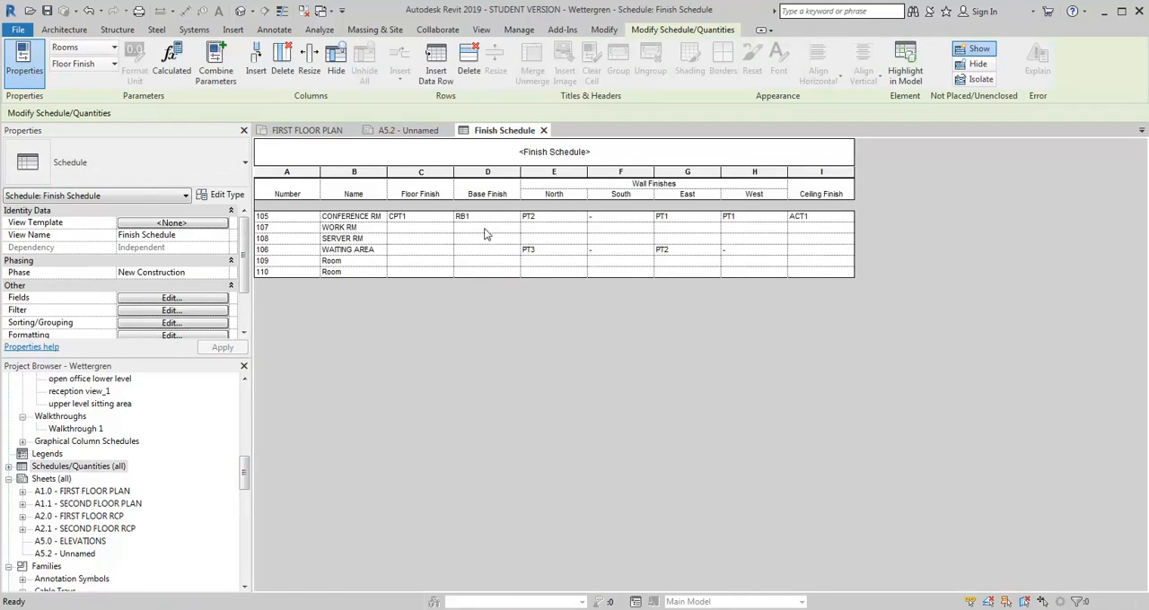
mouse_move(817, 223)
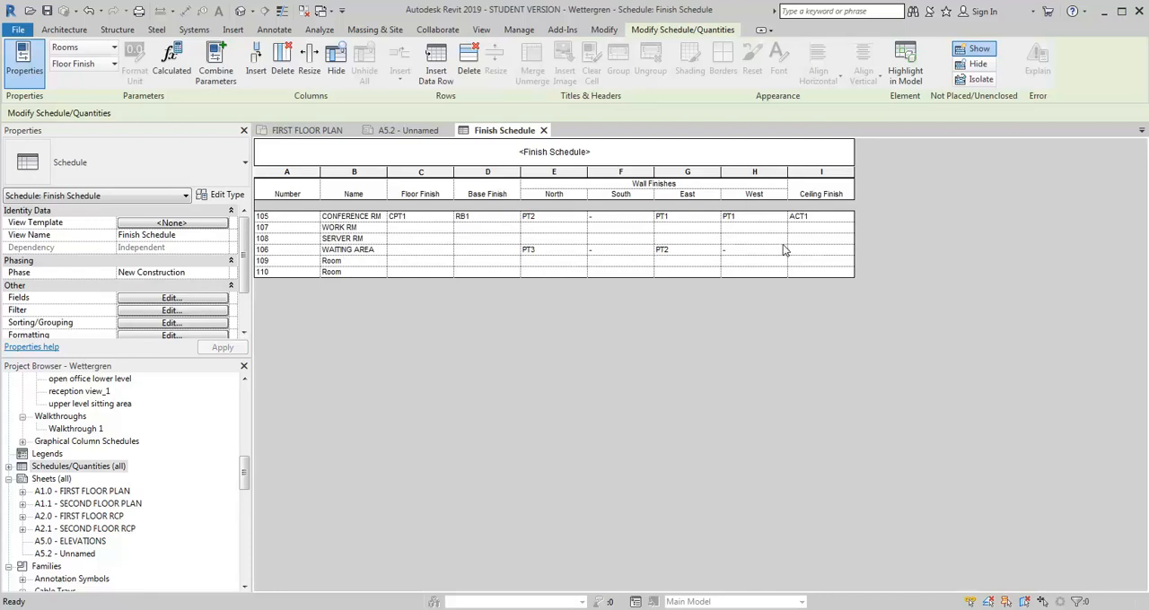
mouse_move(786, 273)
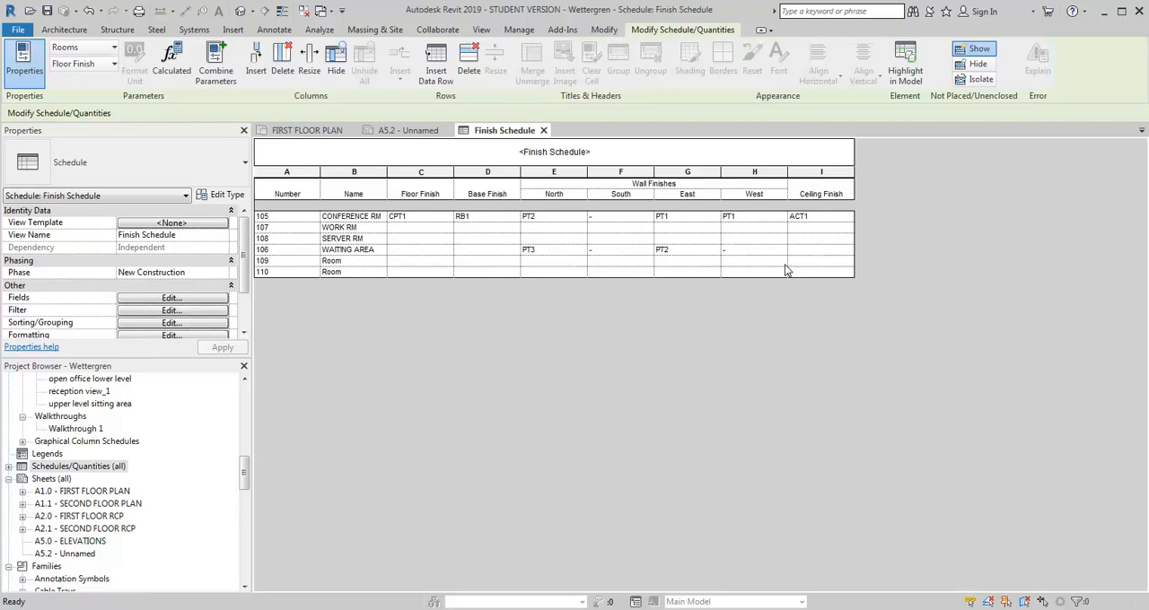
mouse_move(844, 195)
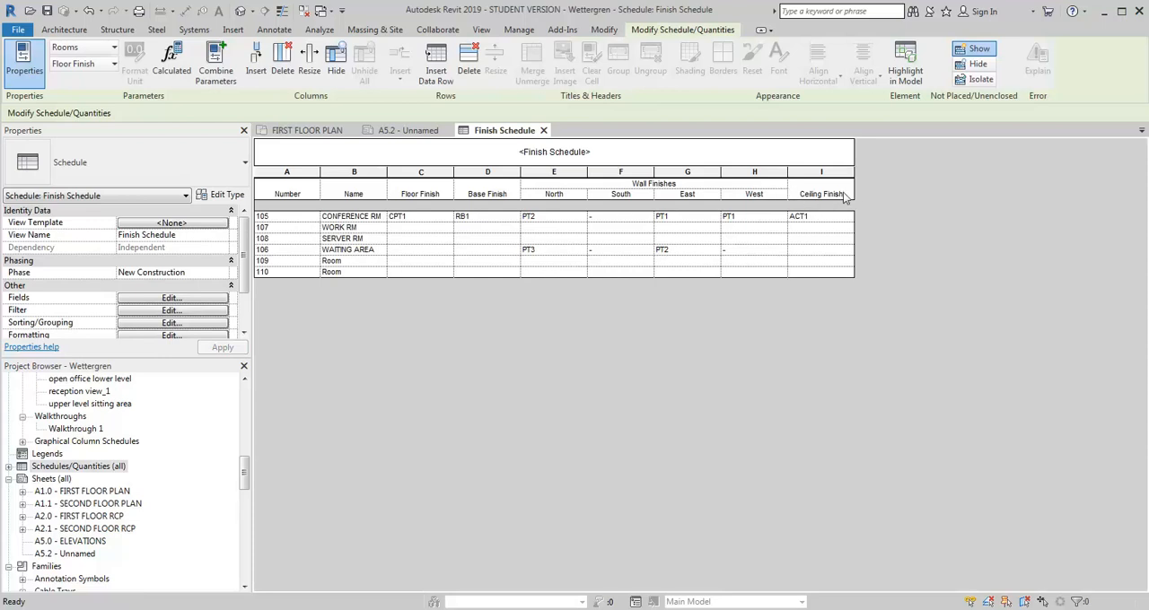
mouse_move(828, 280)
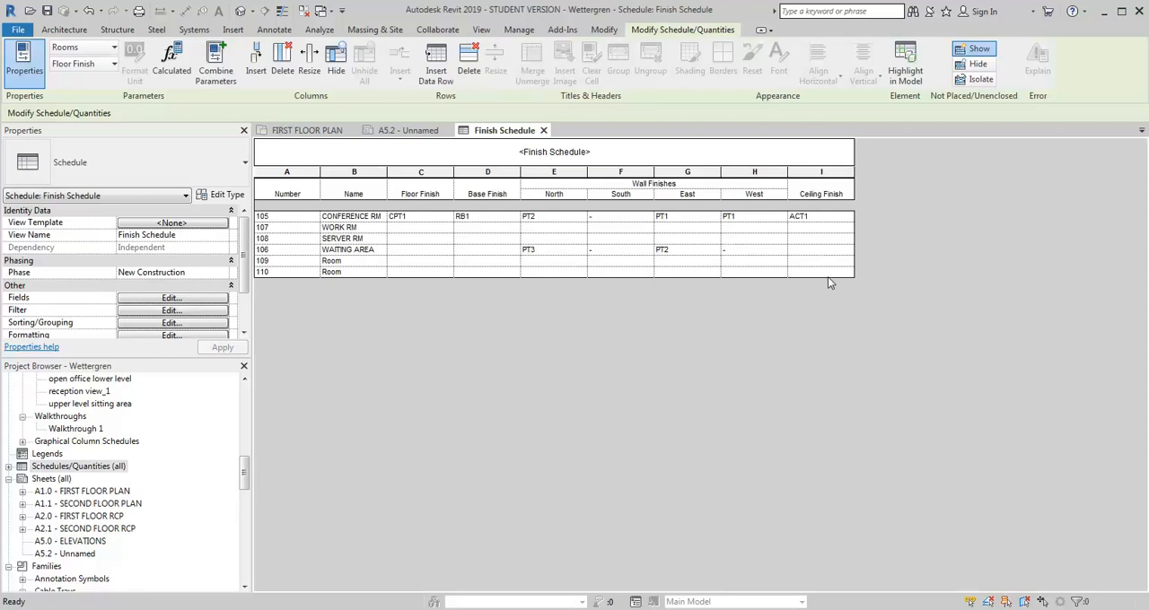
mouse_move(824, 331)
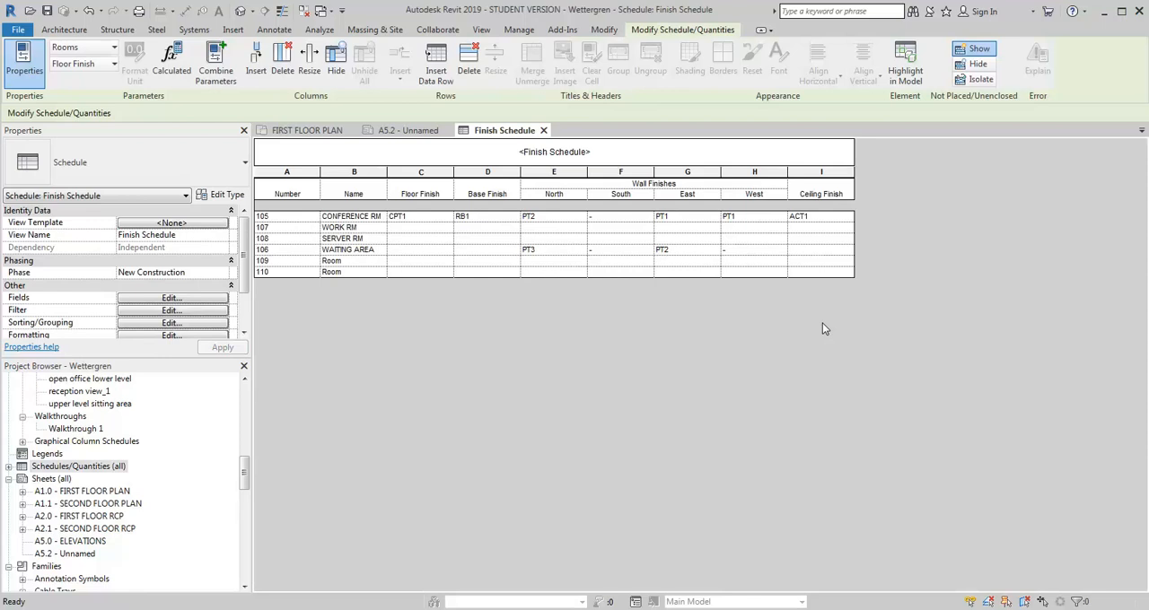
mouse_move(377, 262)
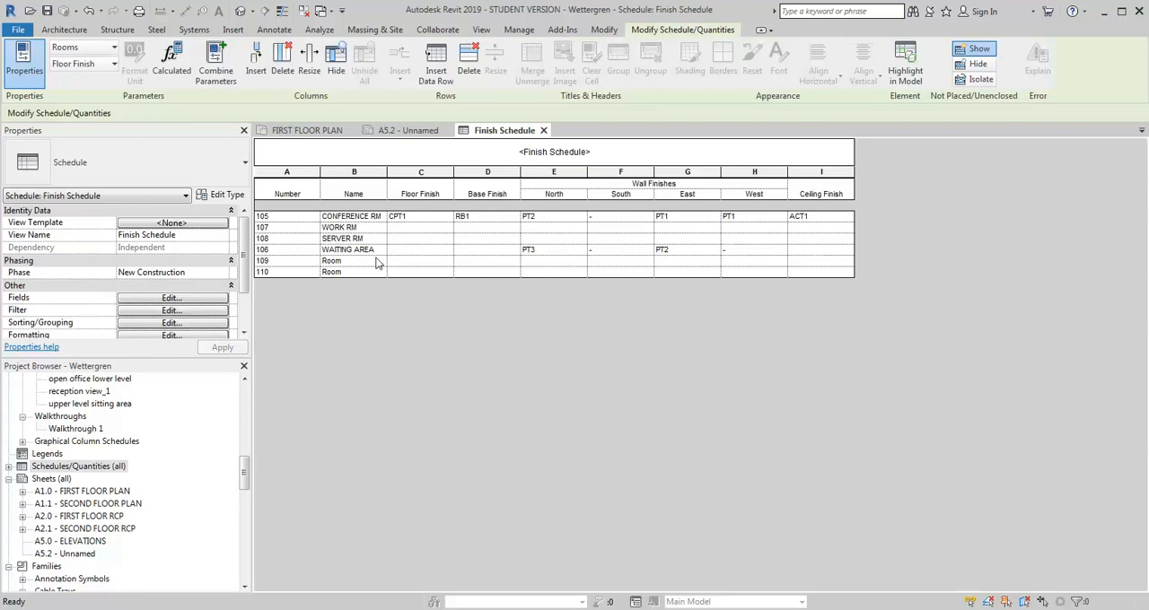
mouse_move(416, 212)
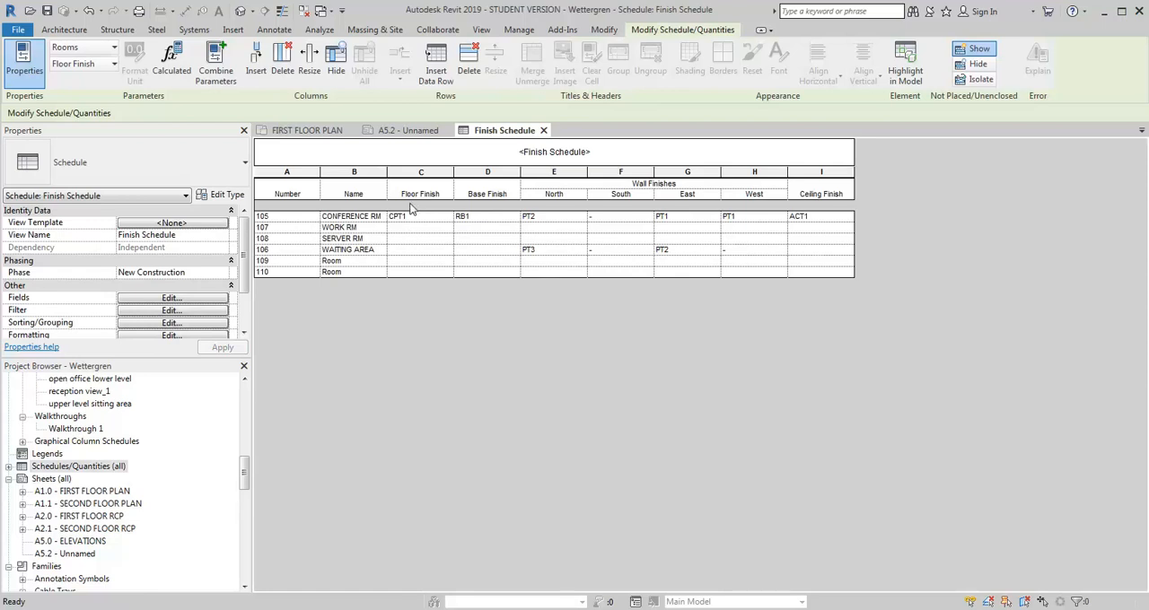
mouse_move(447, 230)
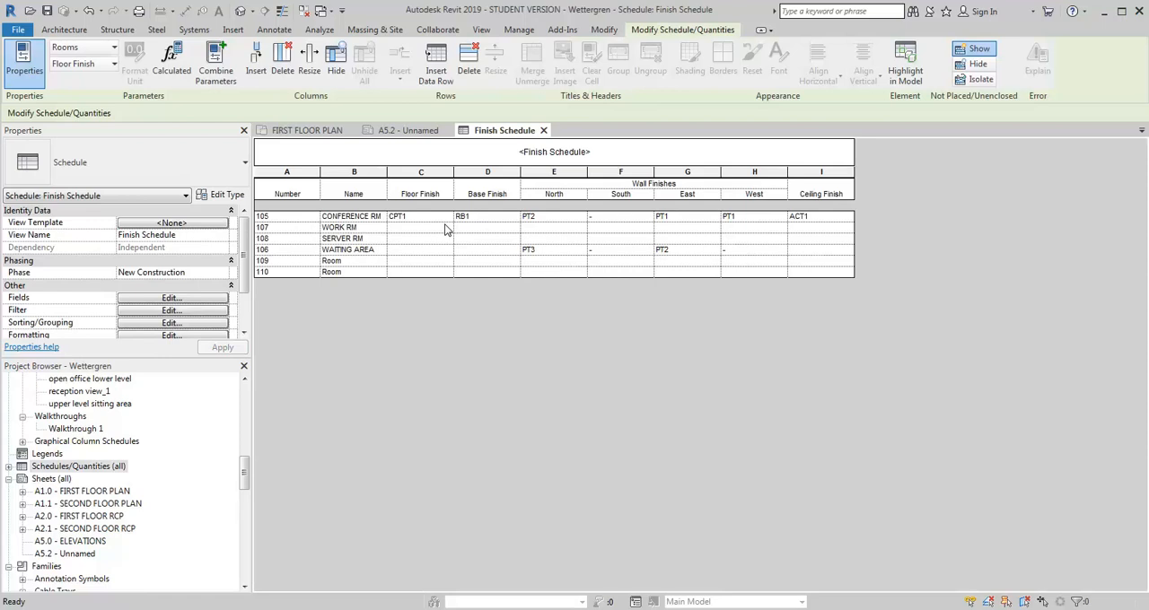
mouse_move(366, 364)
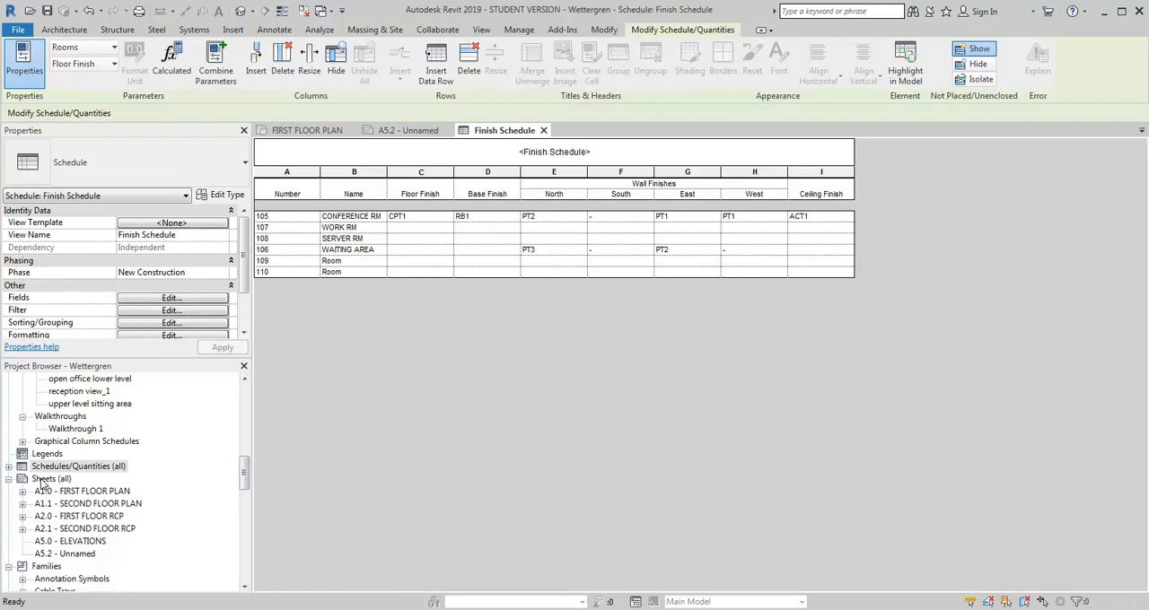
Create sheet A5.3 with the default title block and place the Finish Schedule on it
left_click(50, 478)
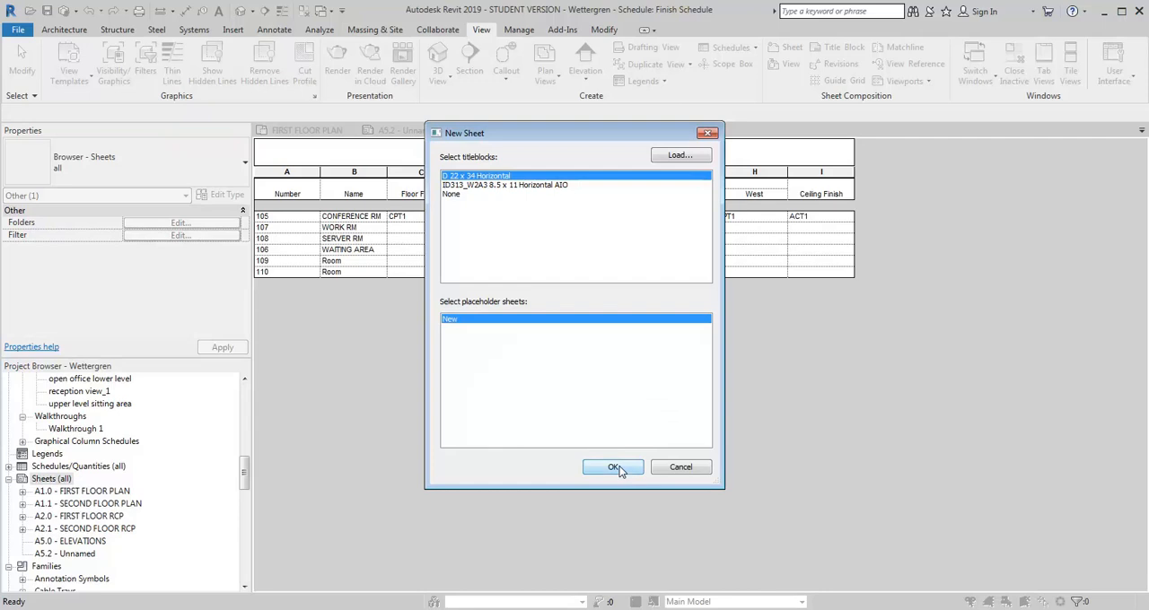
left_click(614, 466)
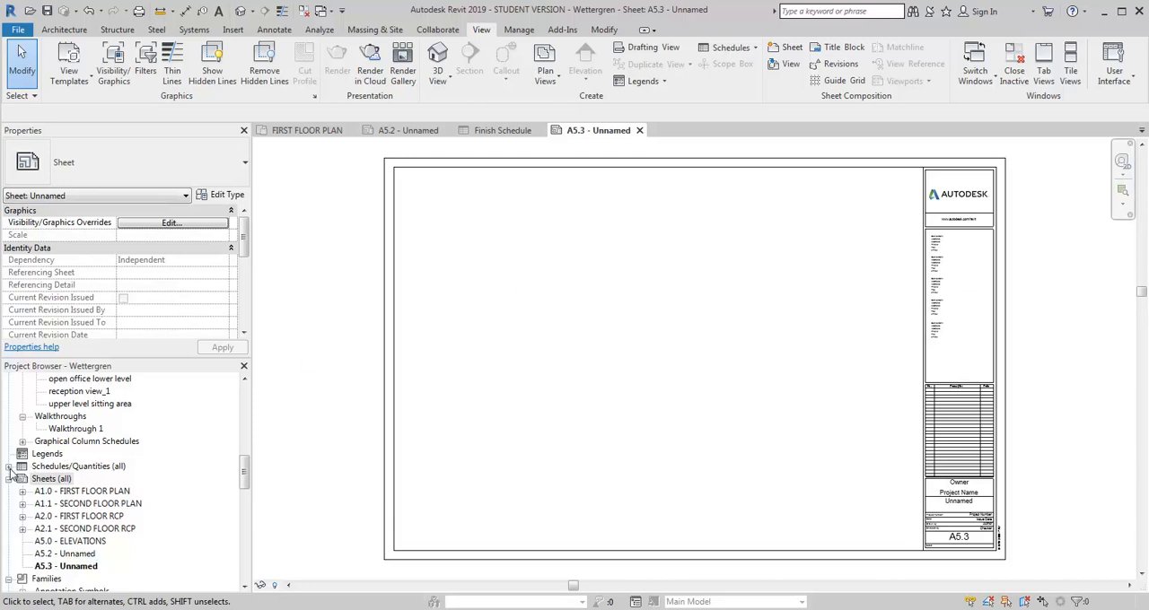
left_click(63, 477)
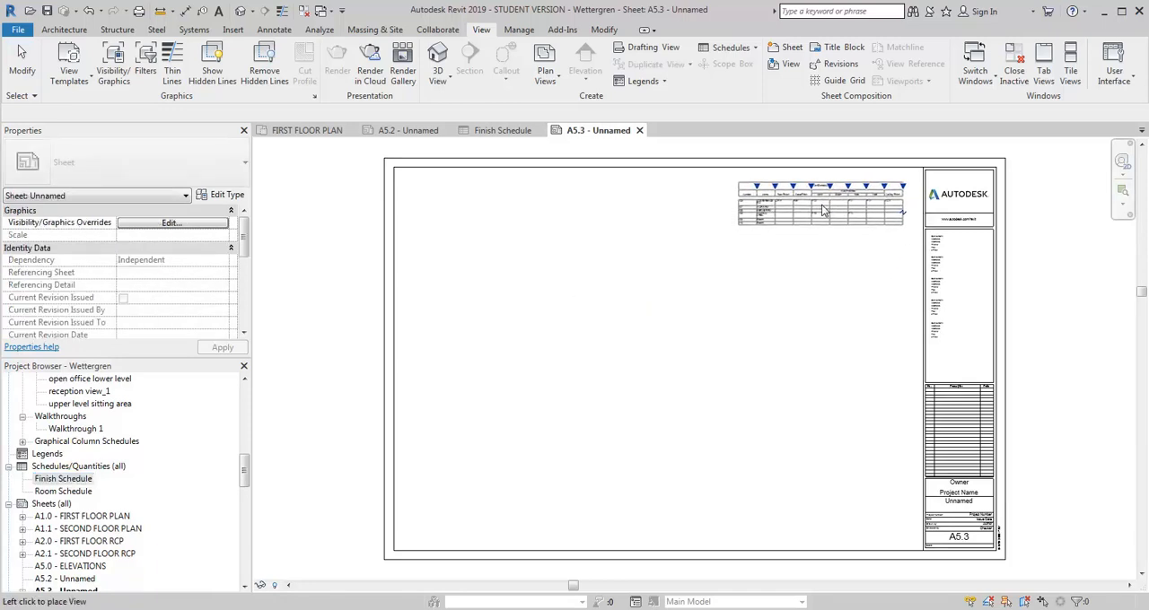
left_click(818, 201)
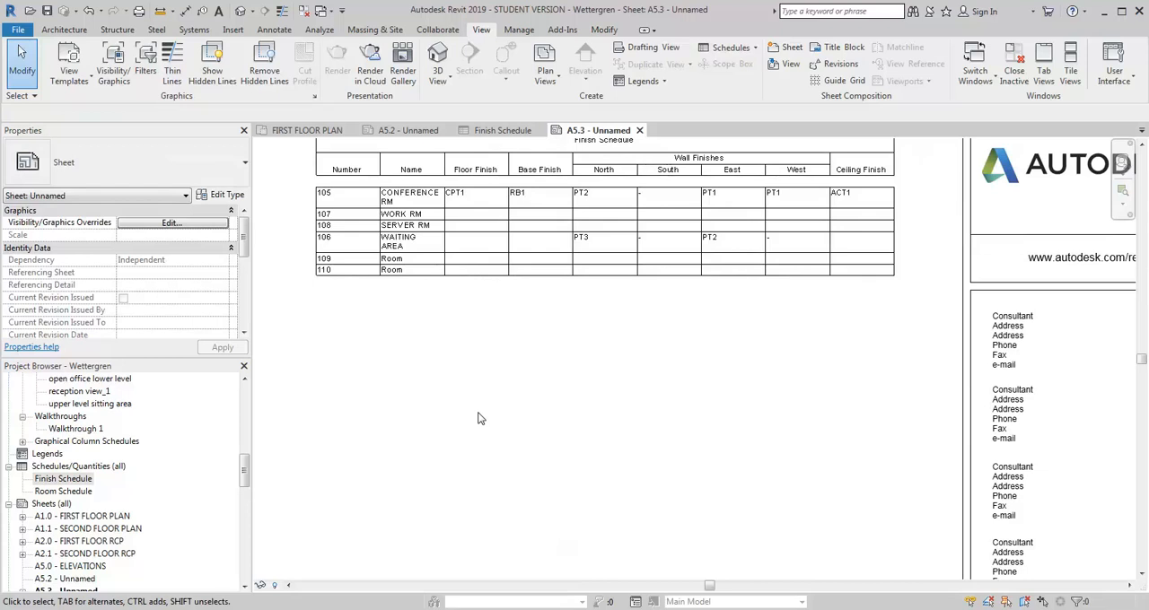
Switch back to the Finish Schedule view from sheet A5.3
left_click(409, 192)
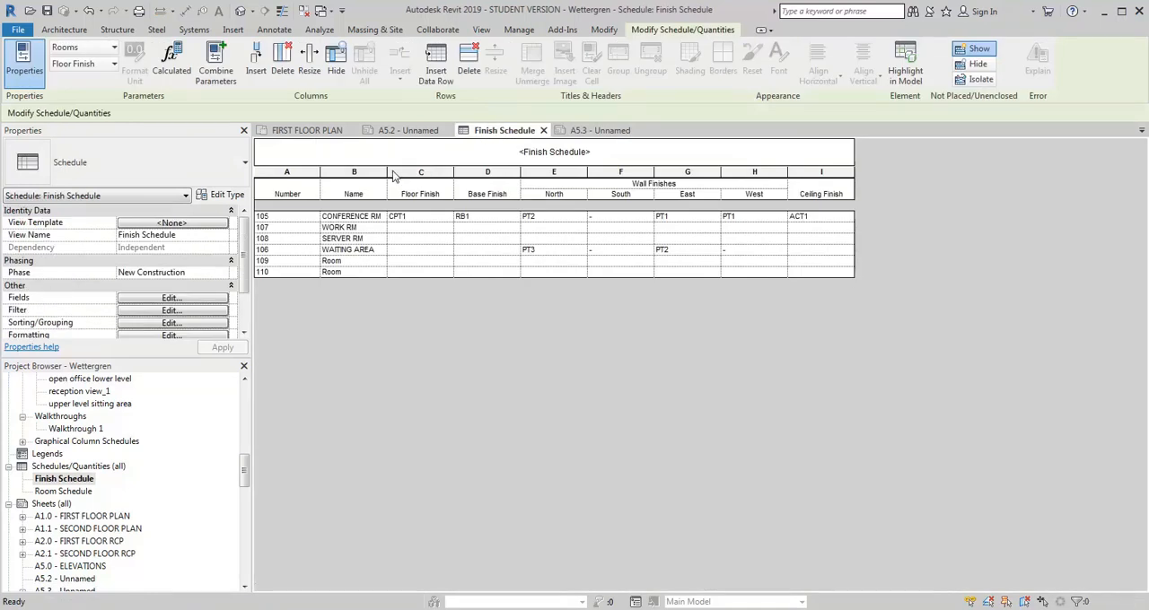
mouse_move(546, 223)
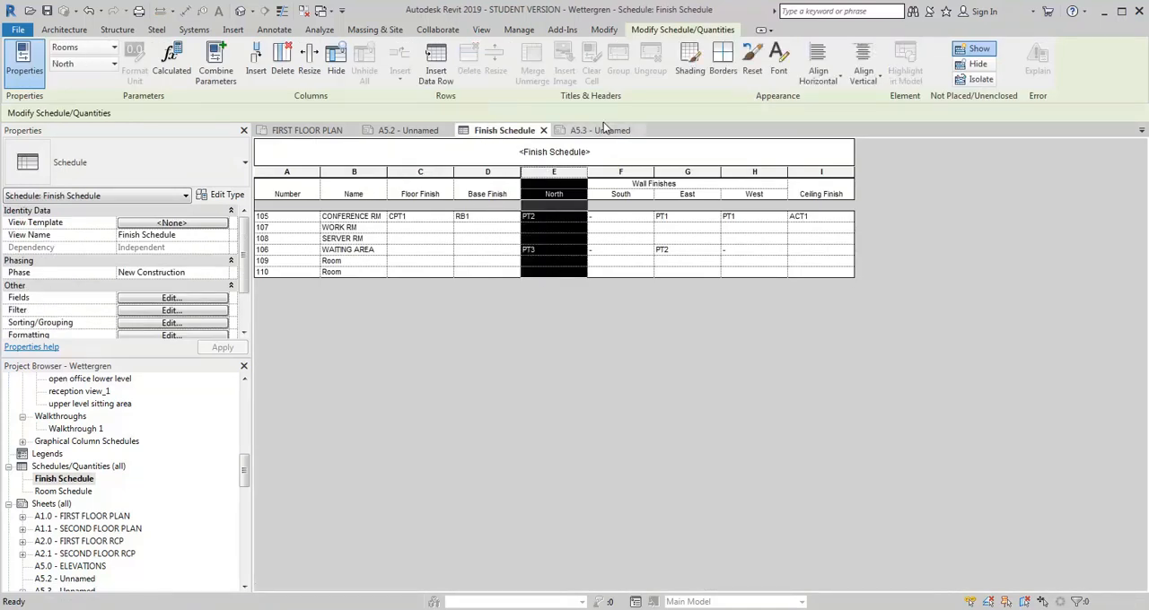
mouse_move(818, 63)
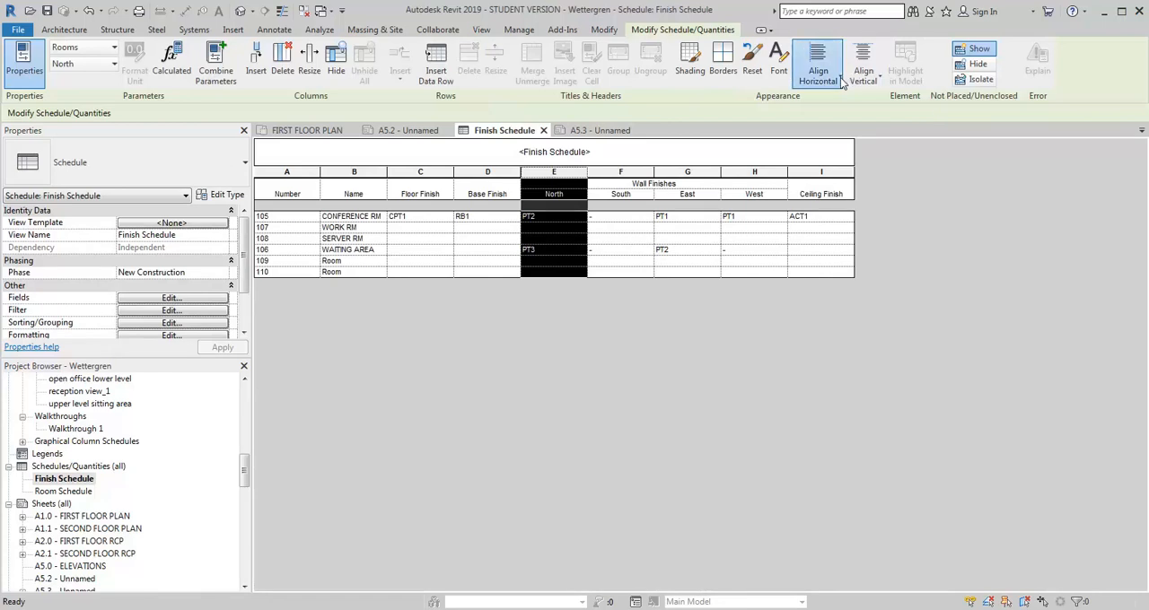